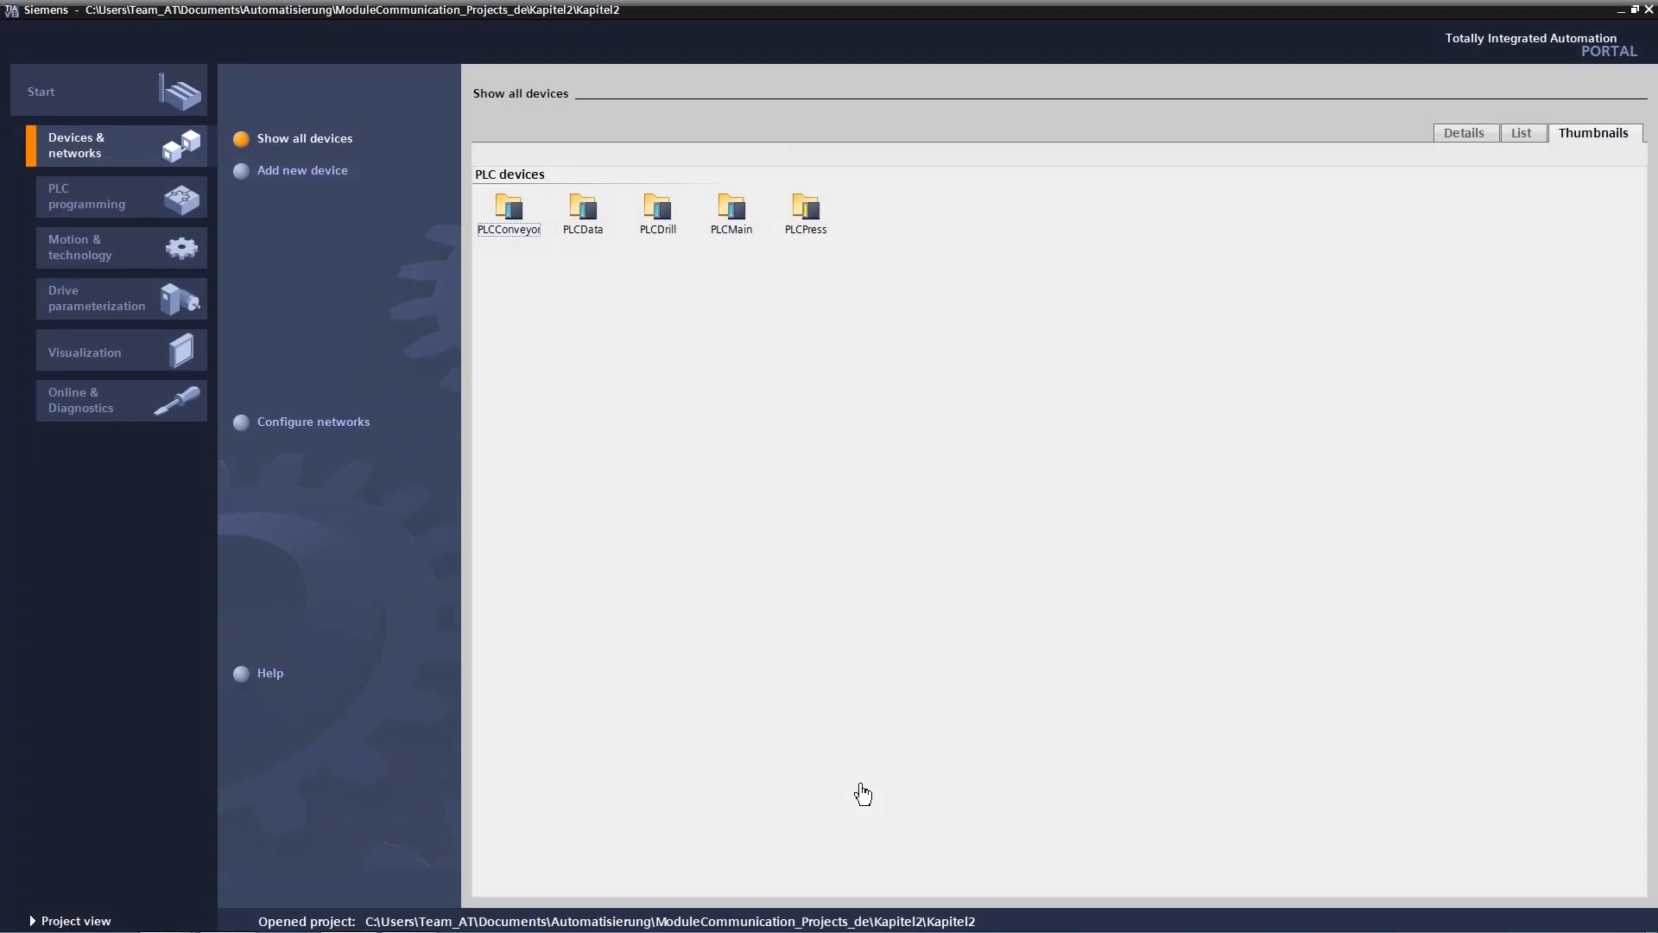
{"action": "mouse_move", "coordinate": [155, 860]}
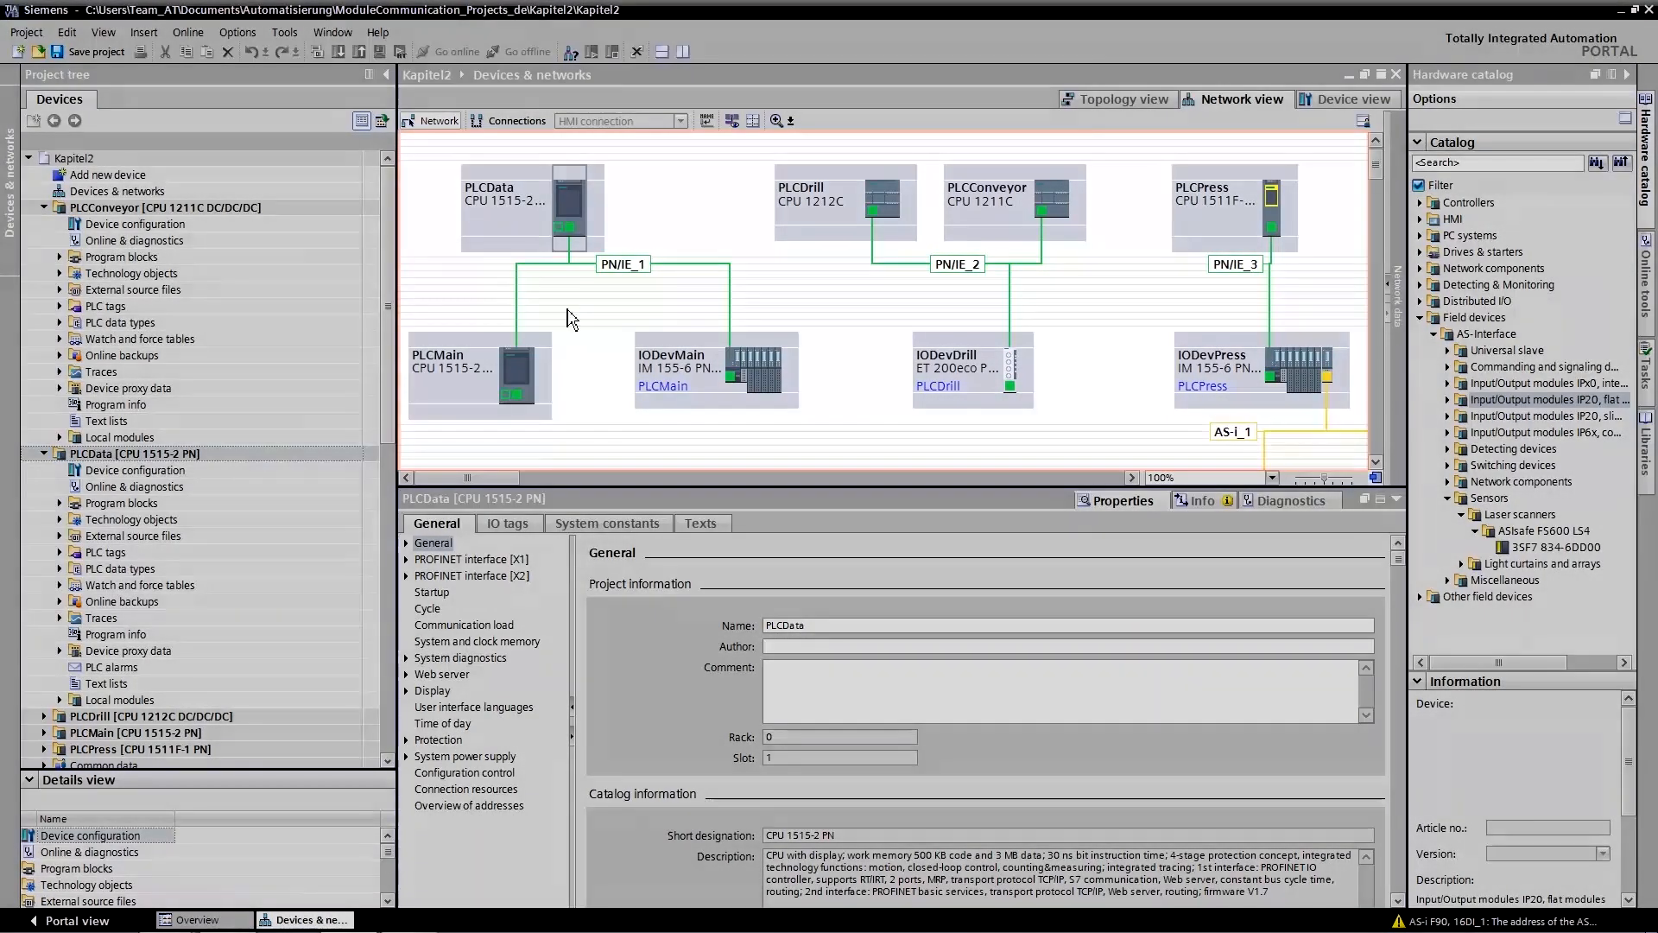
Step: Expand PLCData's PROFINET interface [X1] and show its Ethernet address settings
{"action": "left_click", "coordinate": [551, 206]}
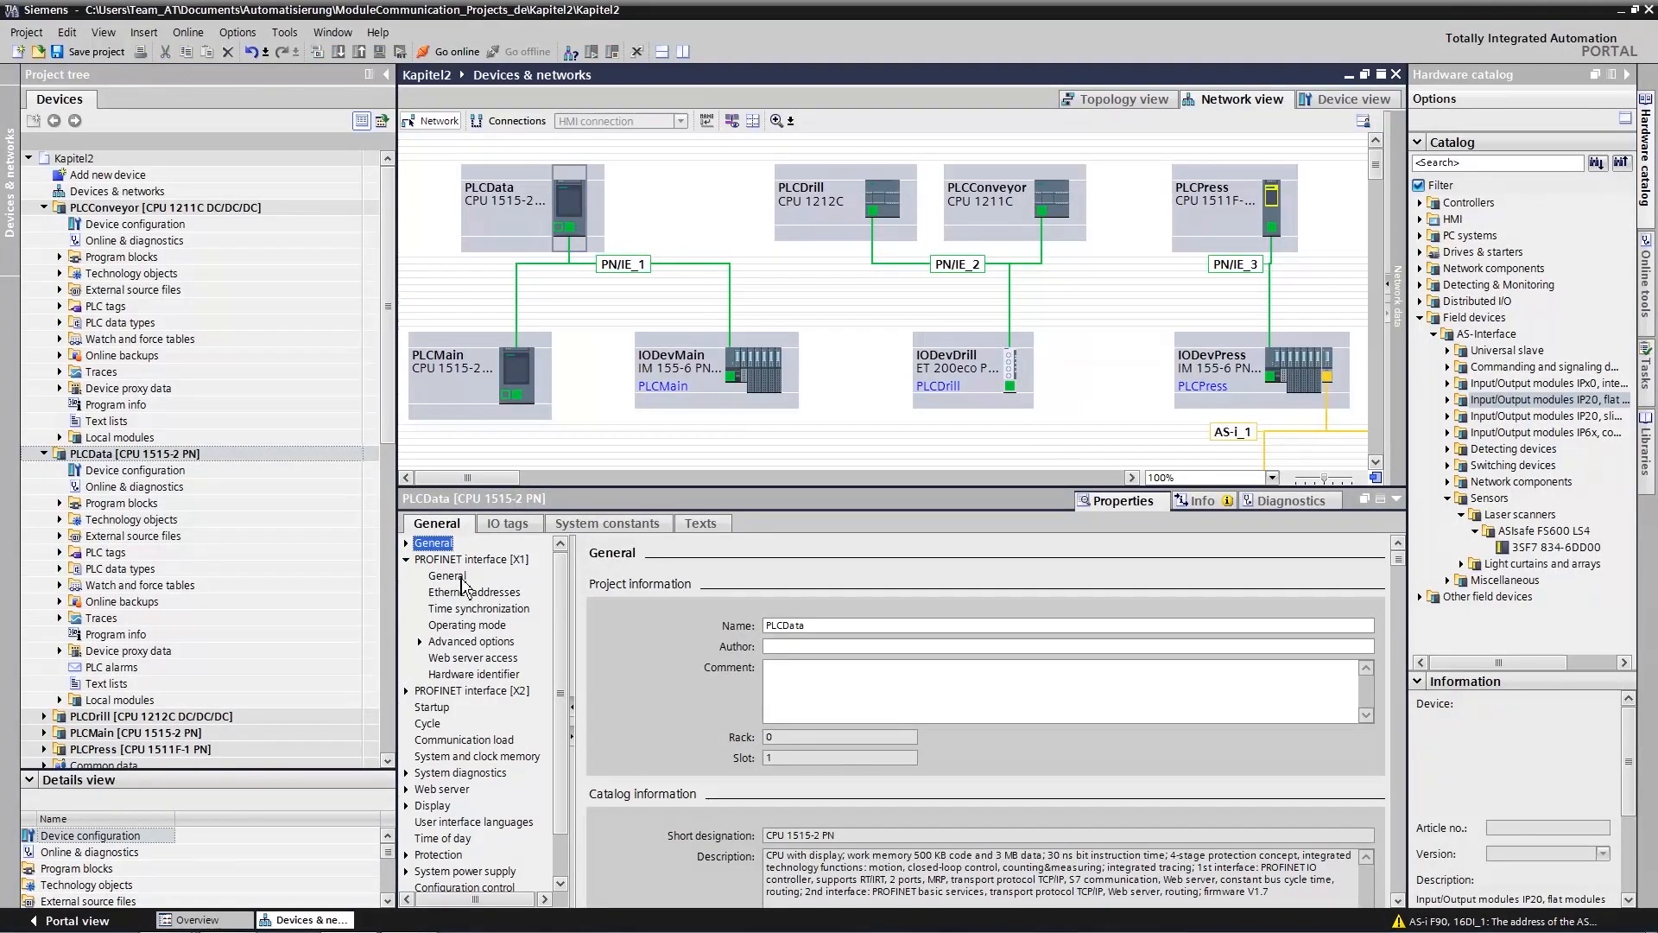
{"action": "left_click", "coordinate": [475, 591]}
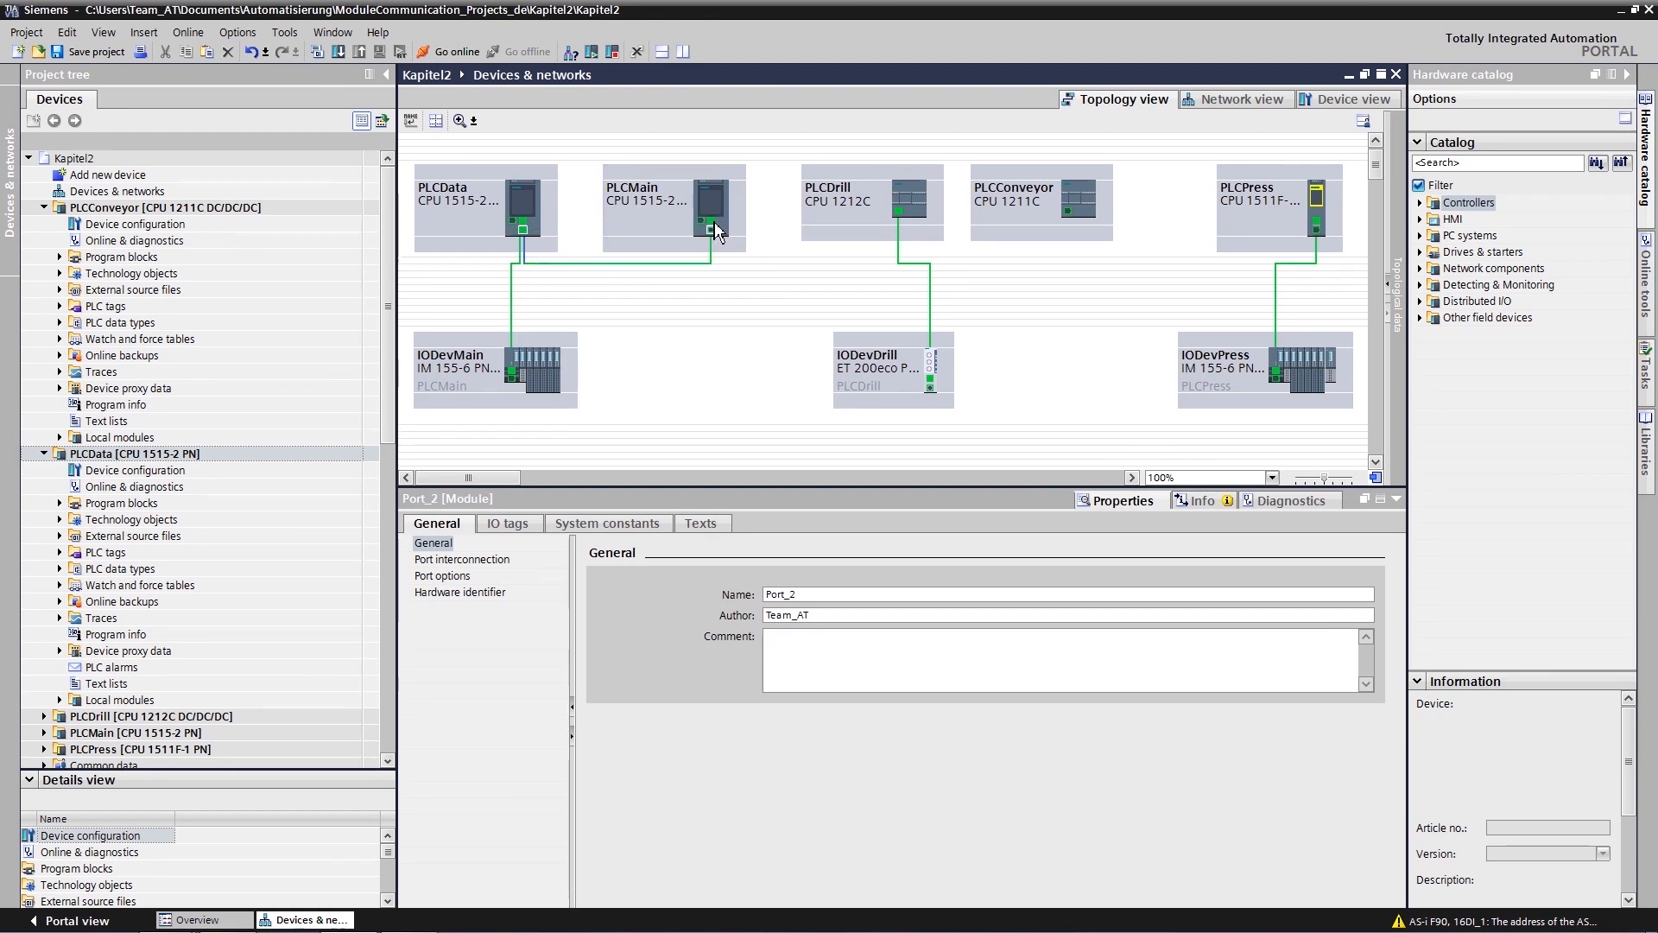
Step: Drag a port-to-port link between devices in Topology view to close the ring
{"action": "left_click_drag", "start_coordinate": [708, 230], "coordinate": [519, 383]}
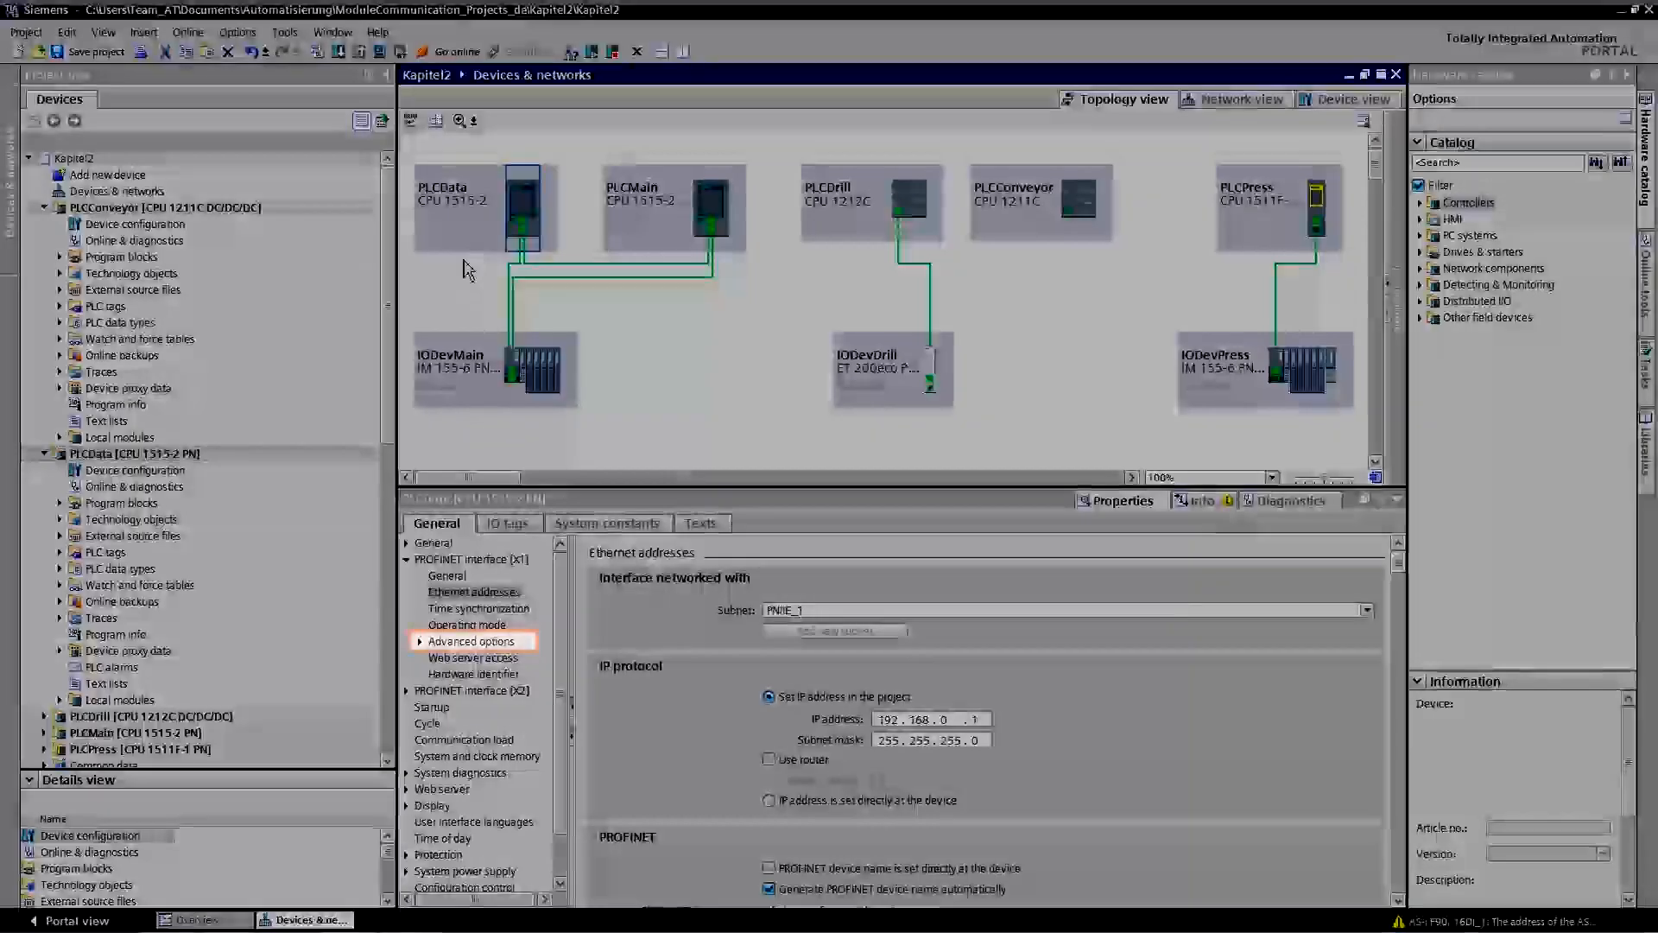
Step: Review PLCData's media redundancy options, then set the real-time send clock to 0.250 ms
{"action": "left_click", "coordinate": [420, 643]}
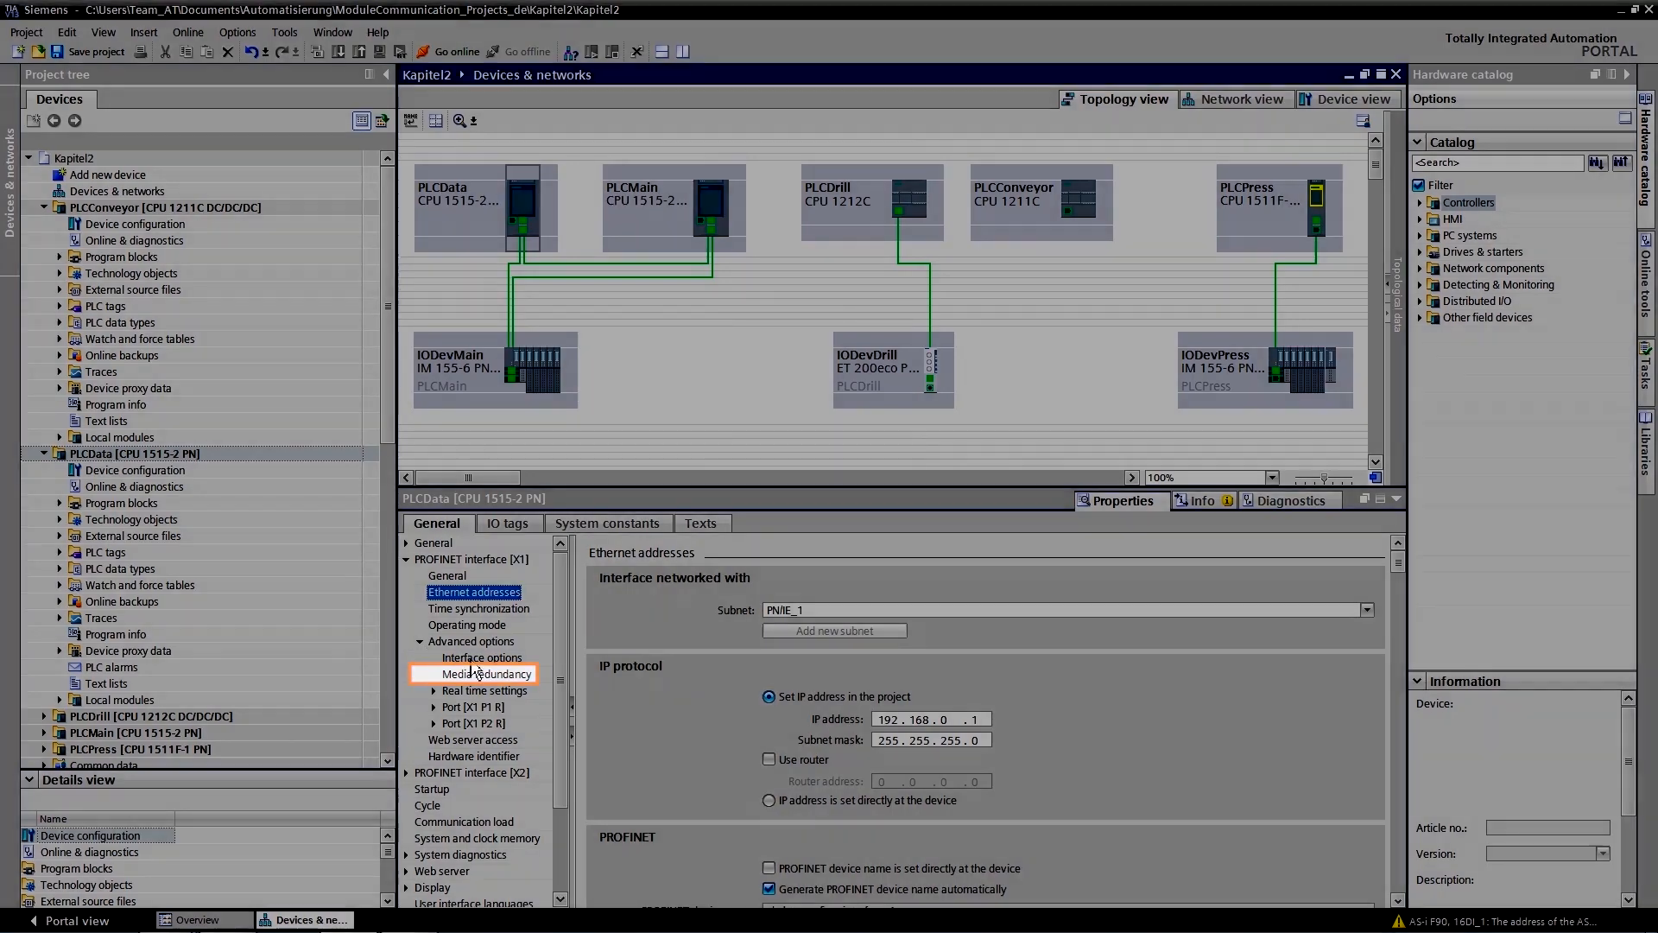
{"action": "left_click", "coordinate": [481, 673]}
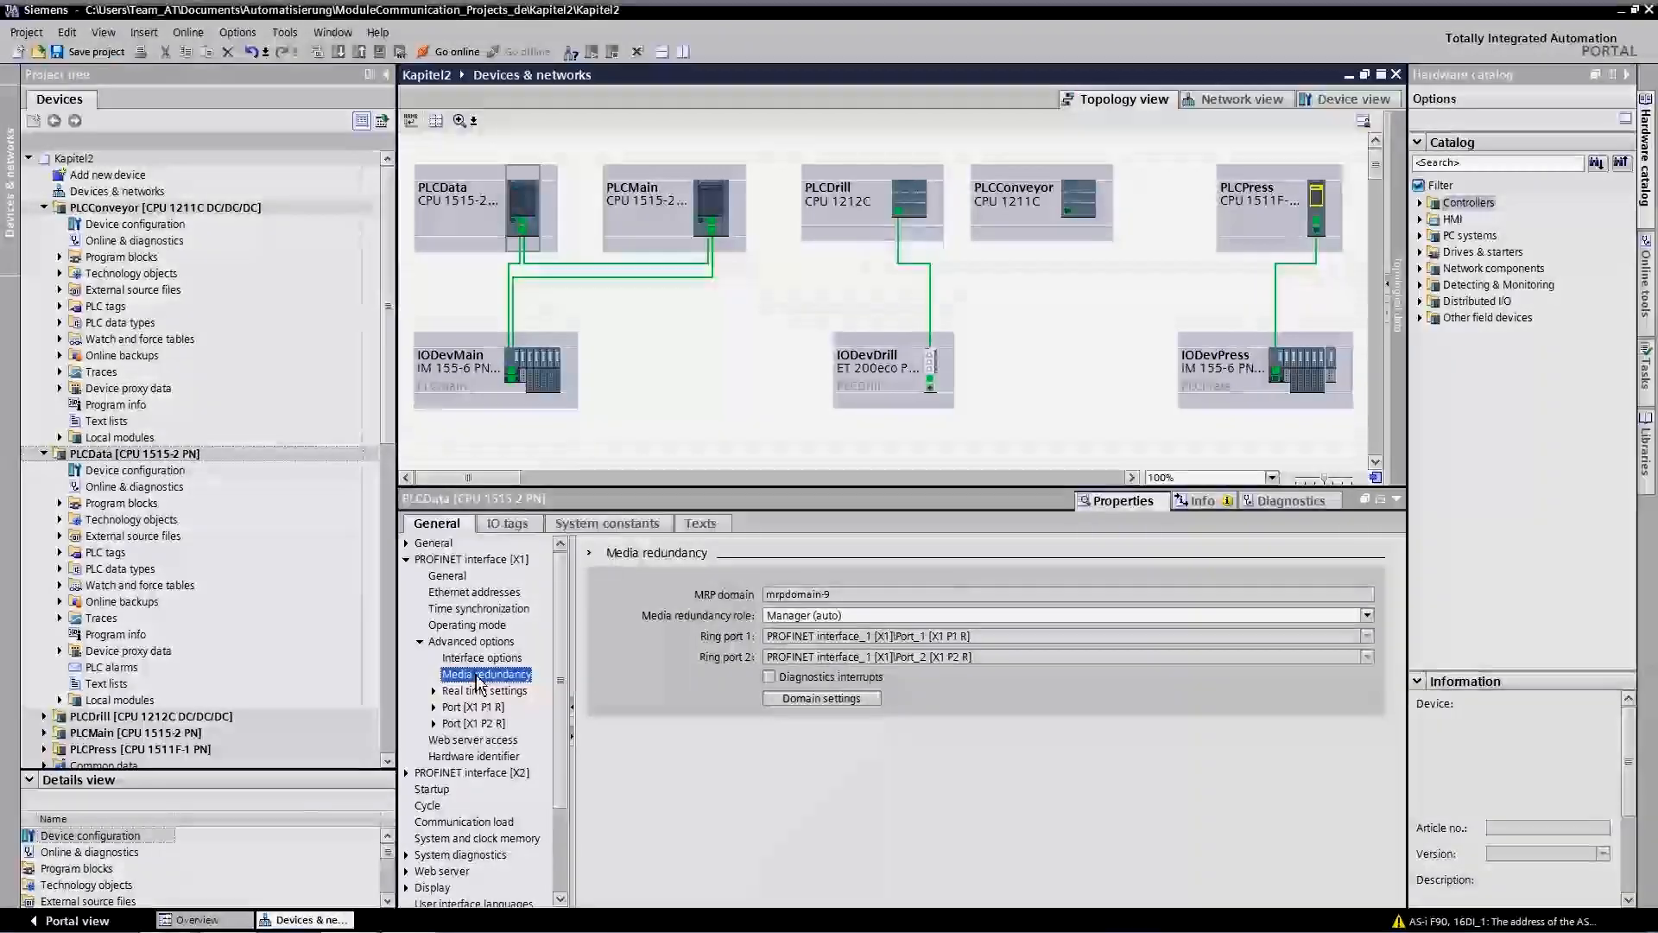
{"action": "left_click", "coordinate": [485, 689]}
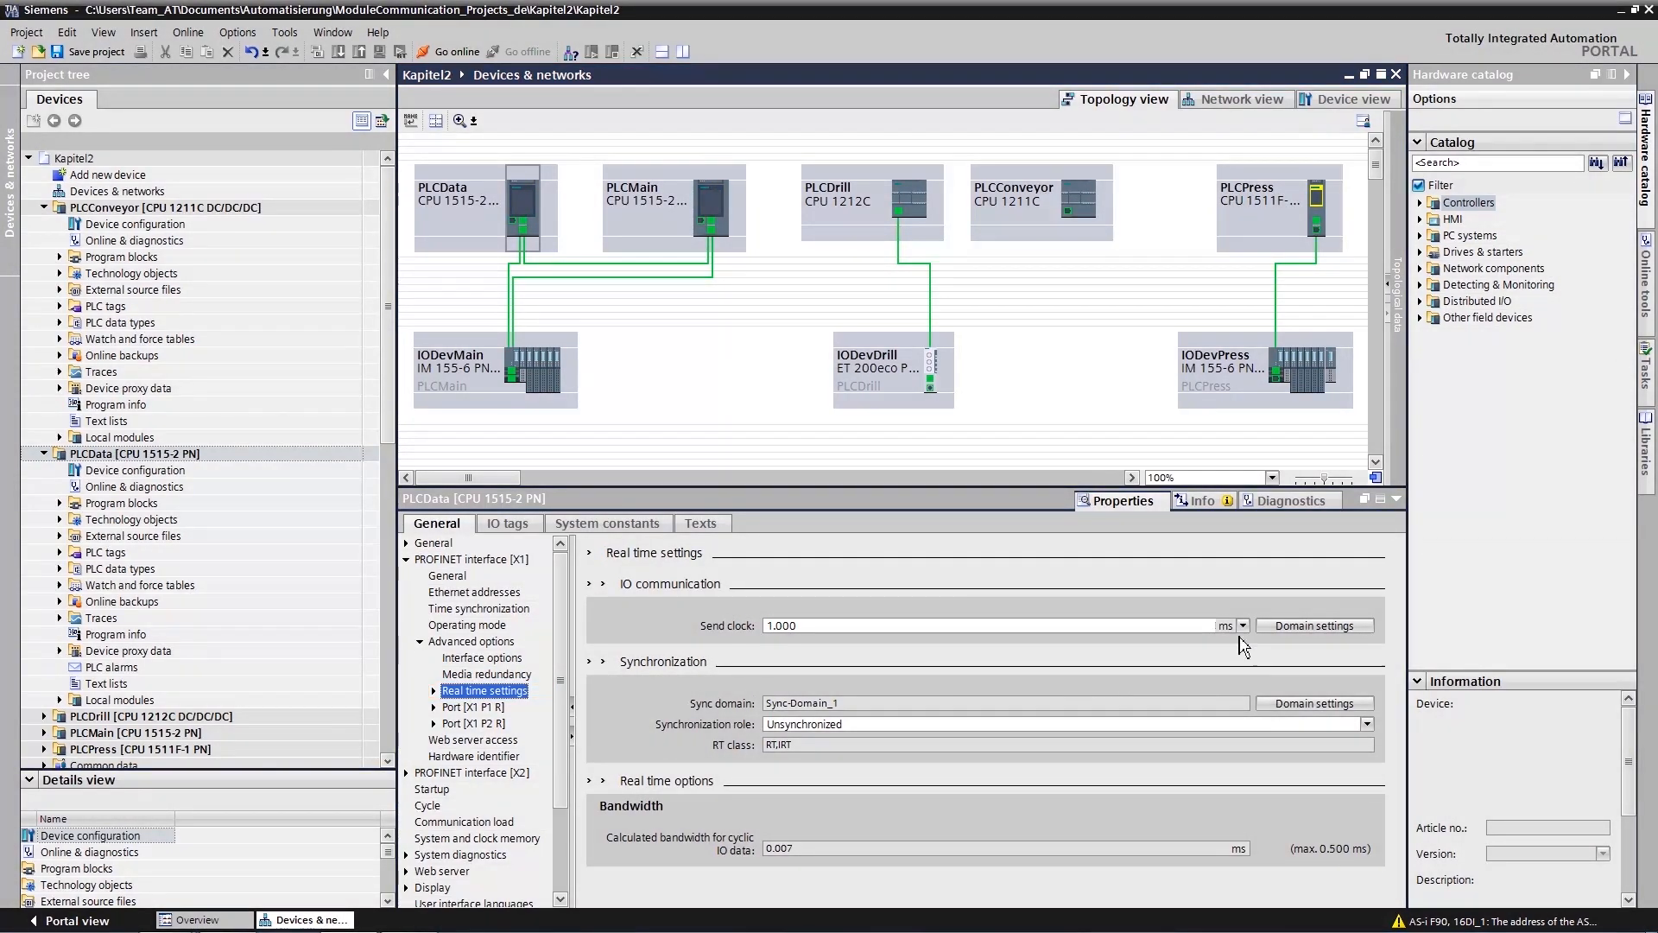
{"action": "left_click", "coordinate": [1242, 626]}
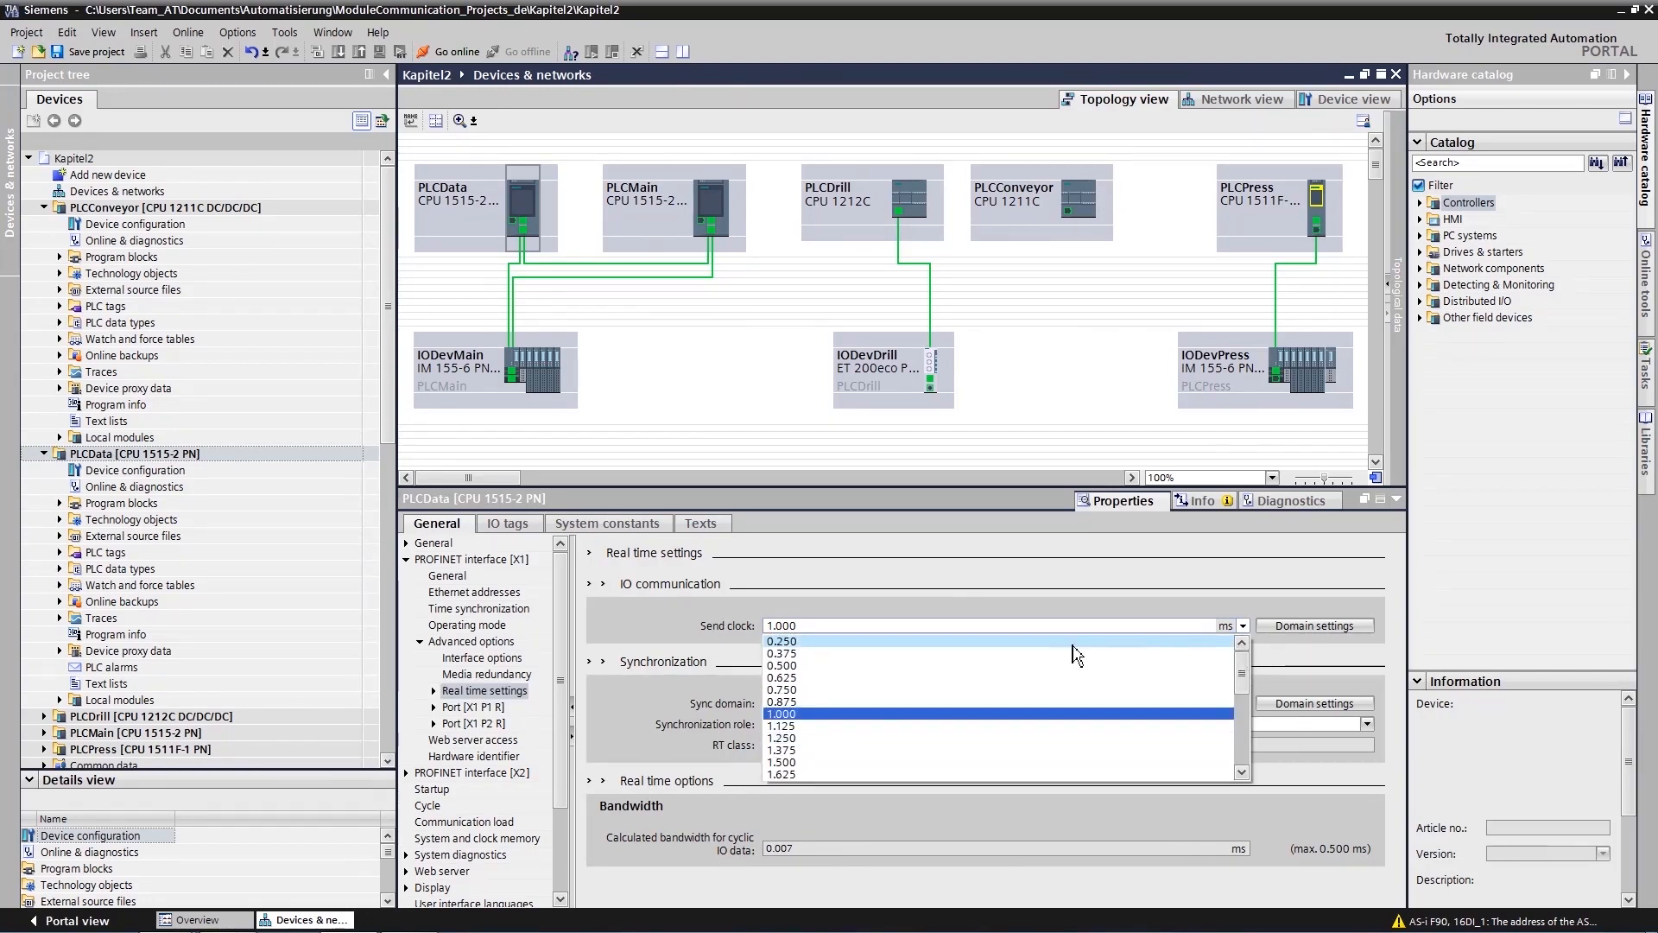
{"action": "left_click", "coordinate": [782, 641]}
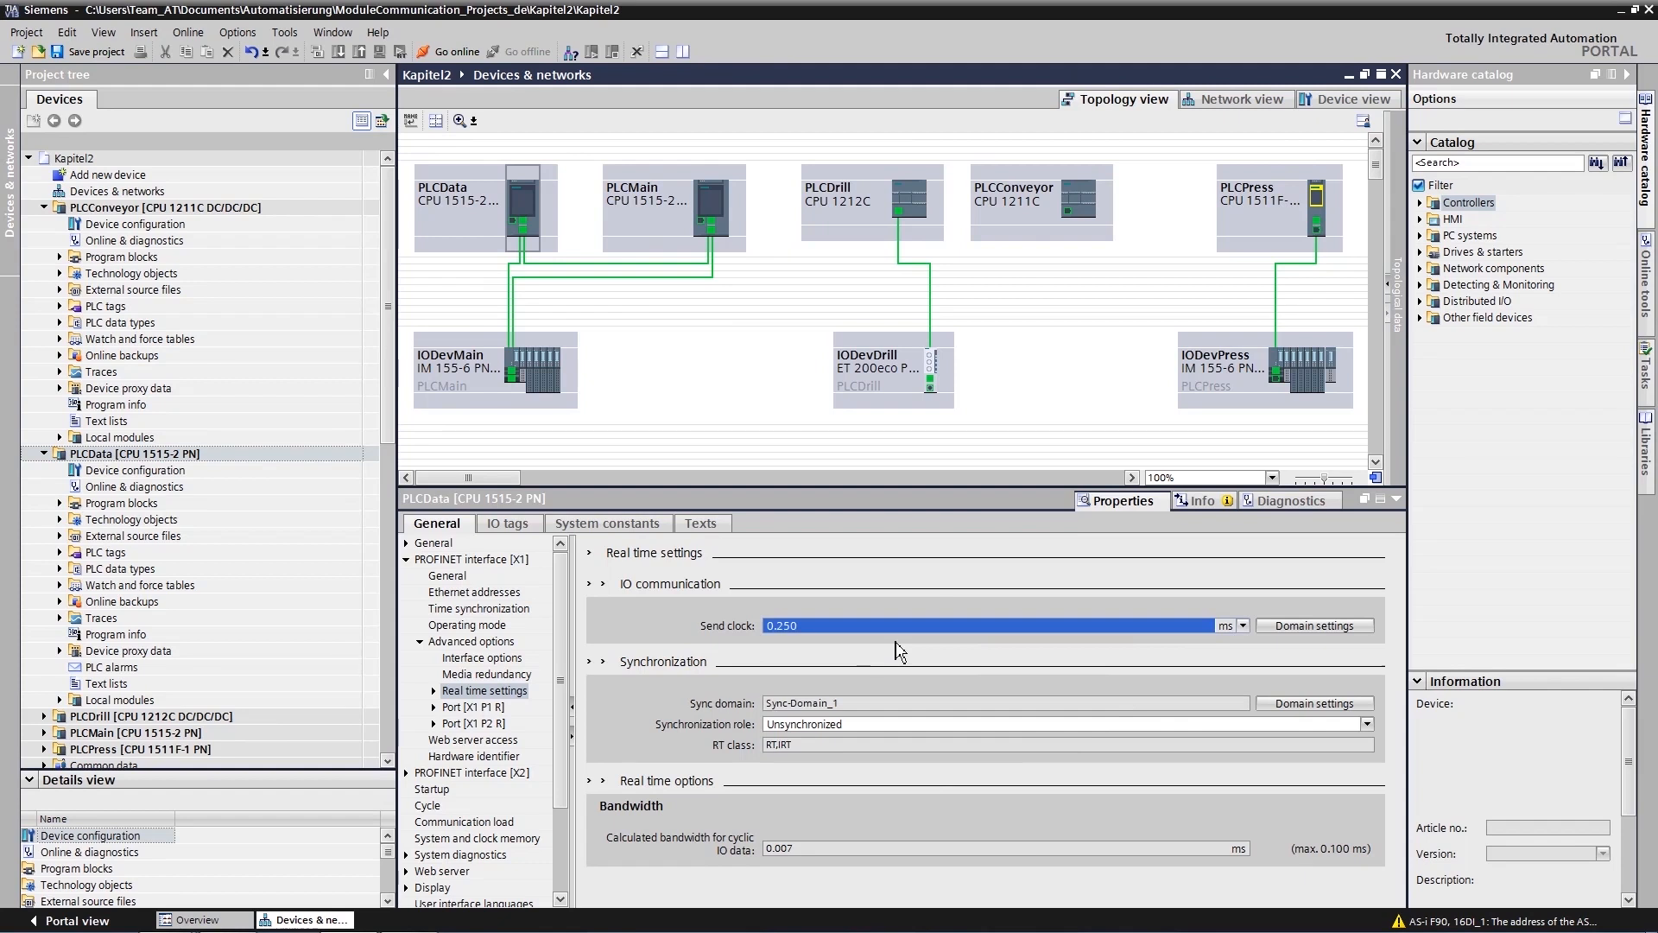
{"action": "mouse_move", "coordinate": [835, 643]}
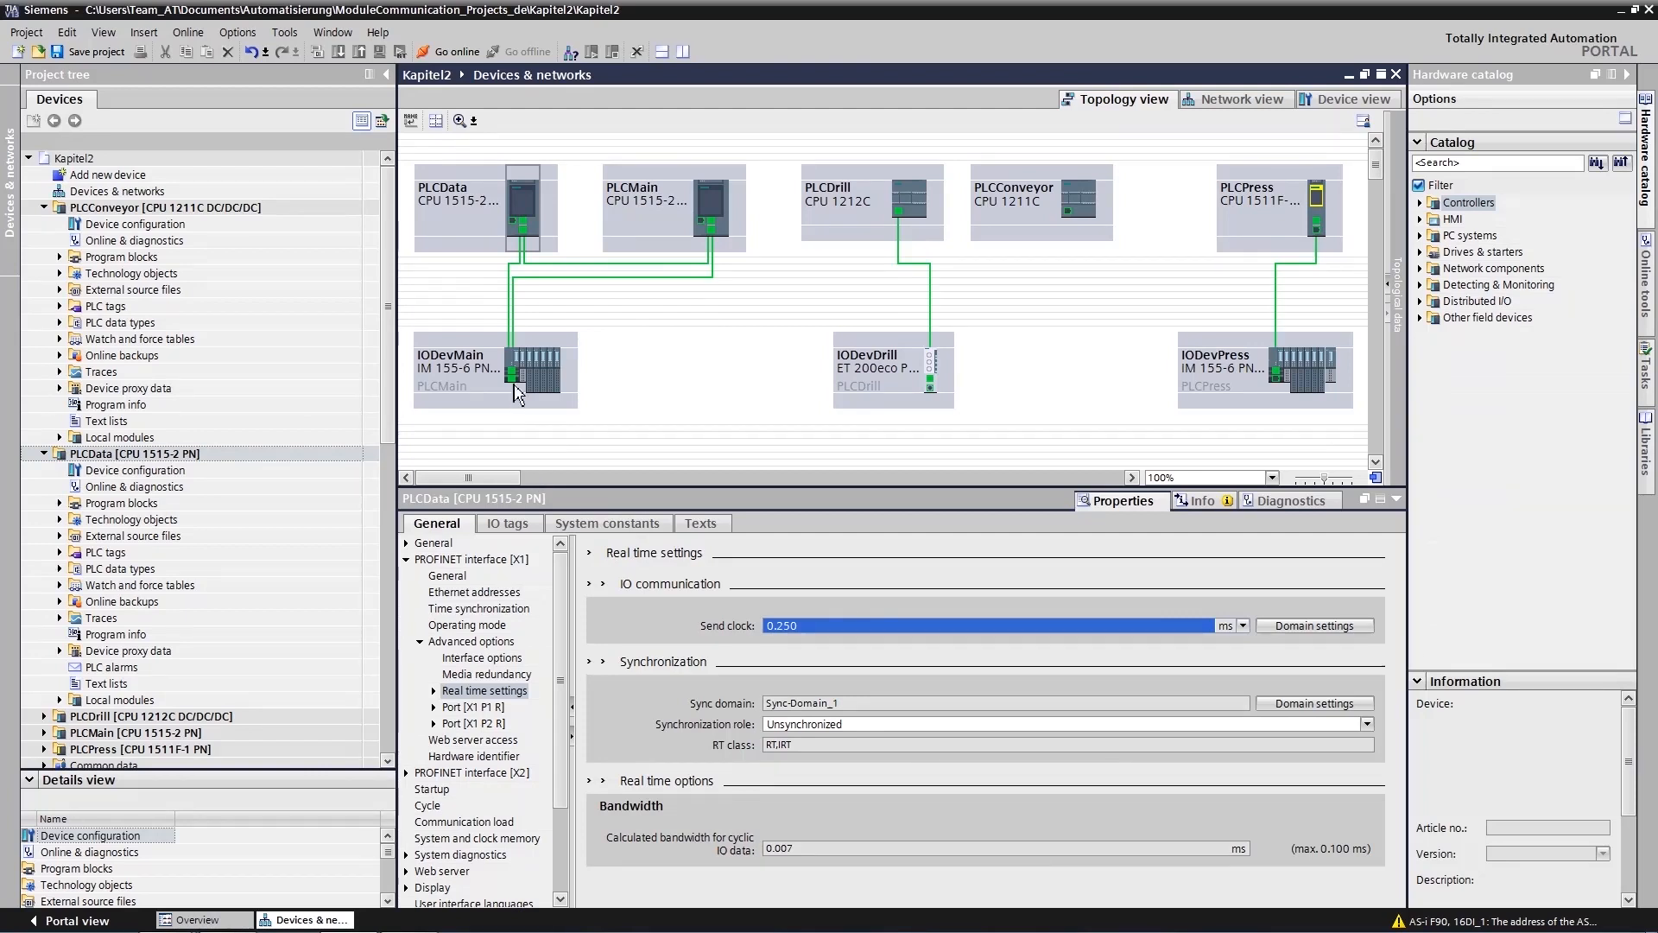
Step: Select IODevMain and expand its module parameters to the startup settings
{"action": "left_click", "coordinate": [534, 371]}
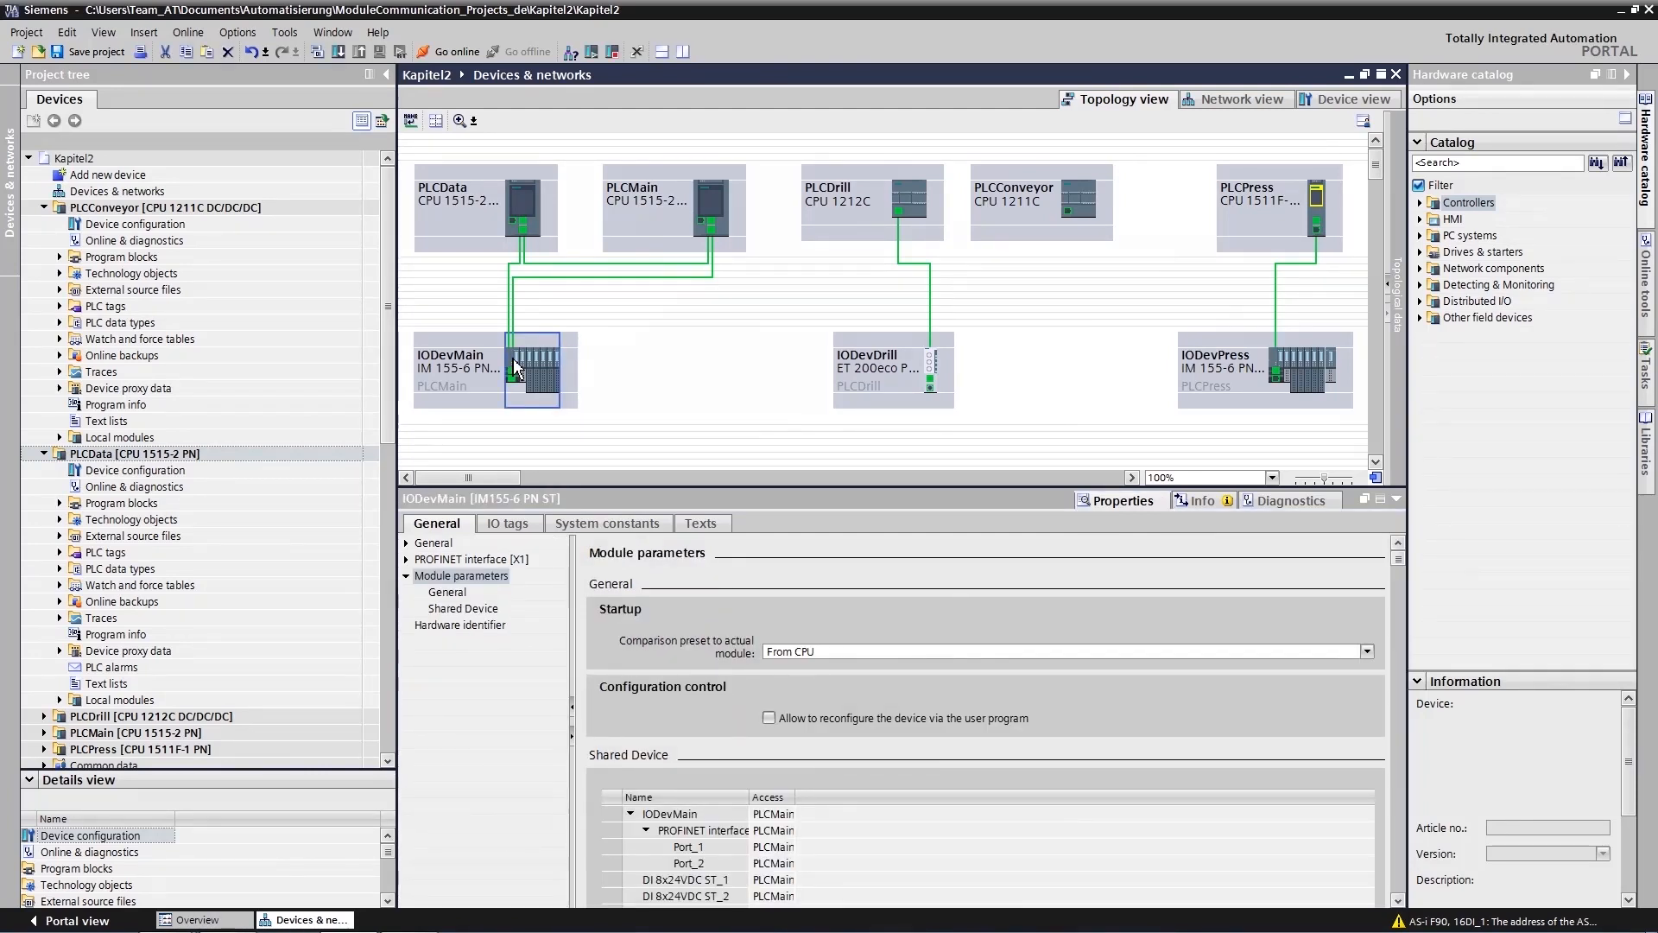
{"action": "left_click", "coordinate": [461, 575]}
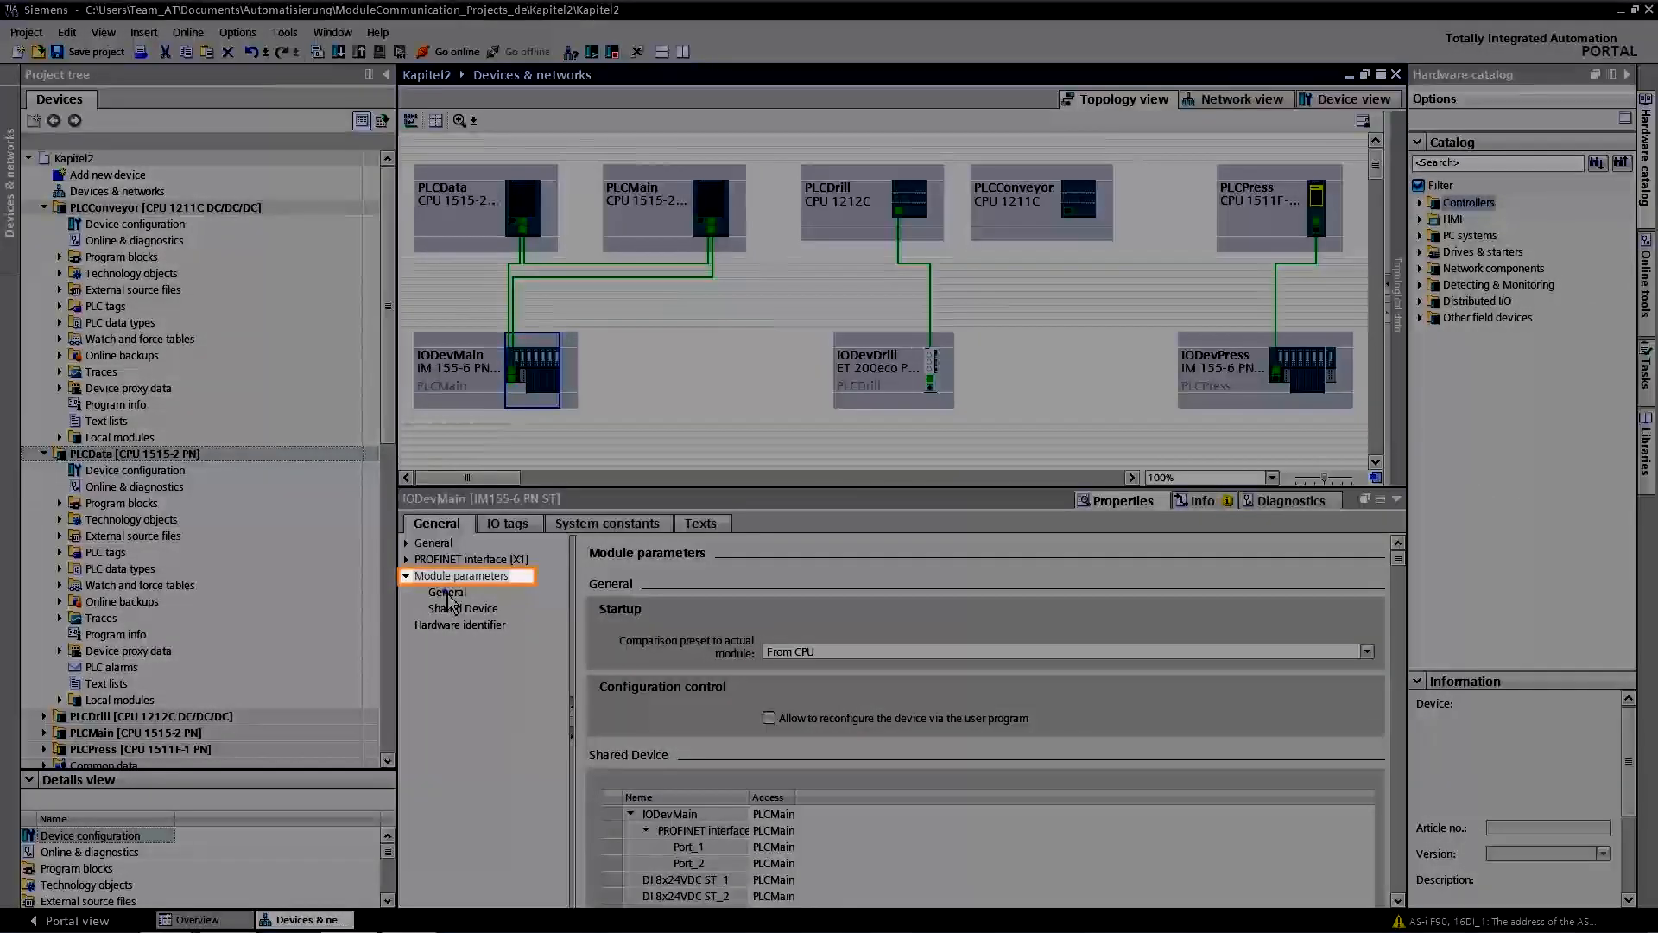
{"action": "left_click", "coordinate": [447, 592]}
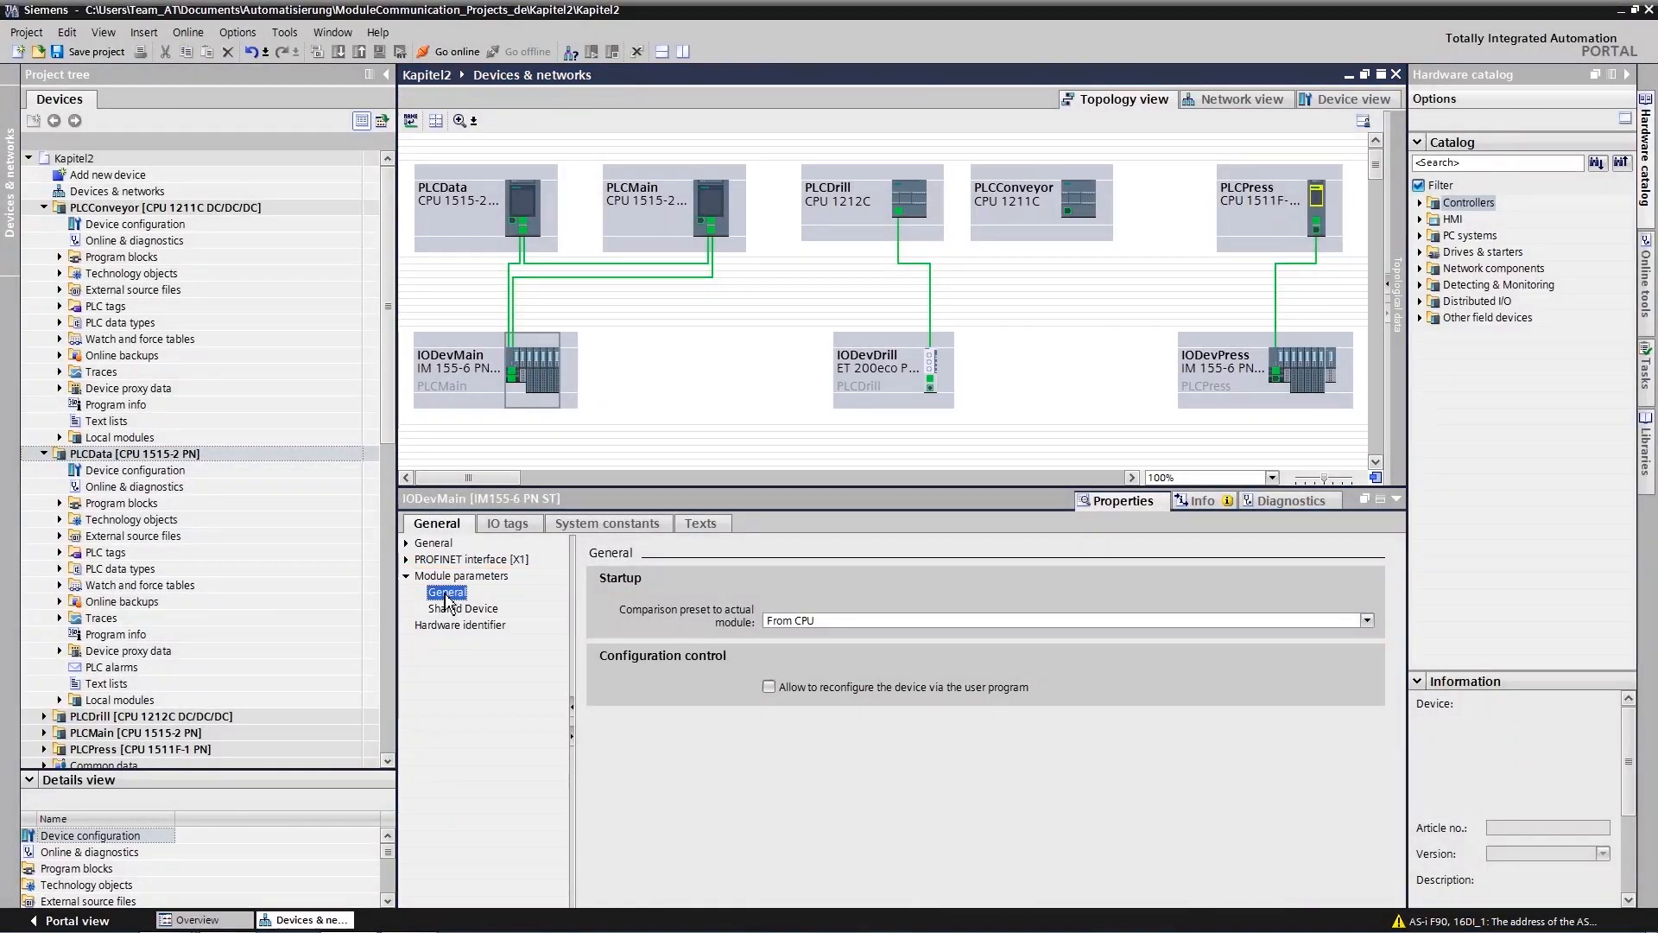
Step: Set the Shared Device access of DI 8x24VDC ST_2 to --- and confirm
{"action": "left_click", "coordinate": [462, 608]}
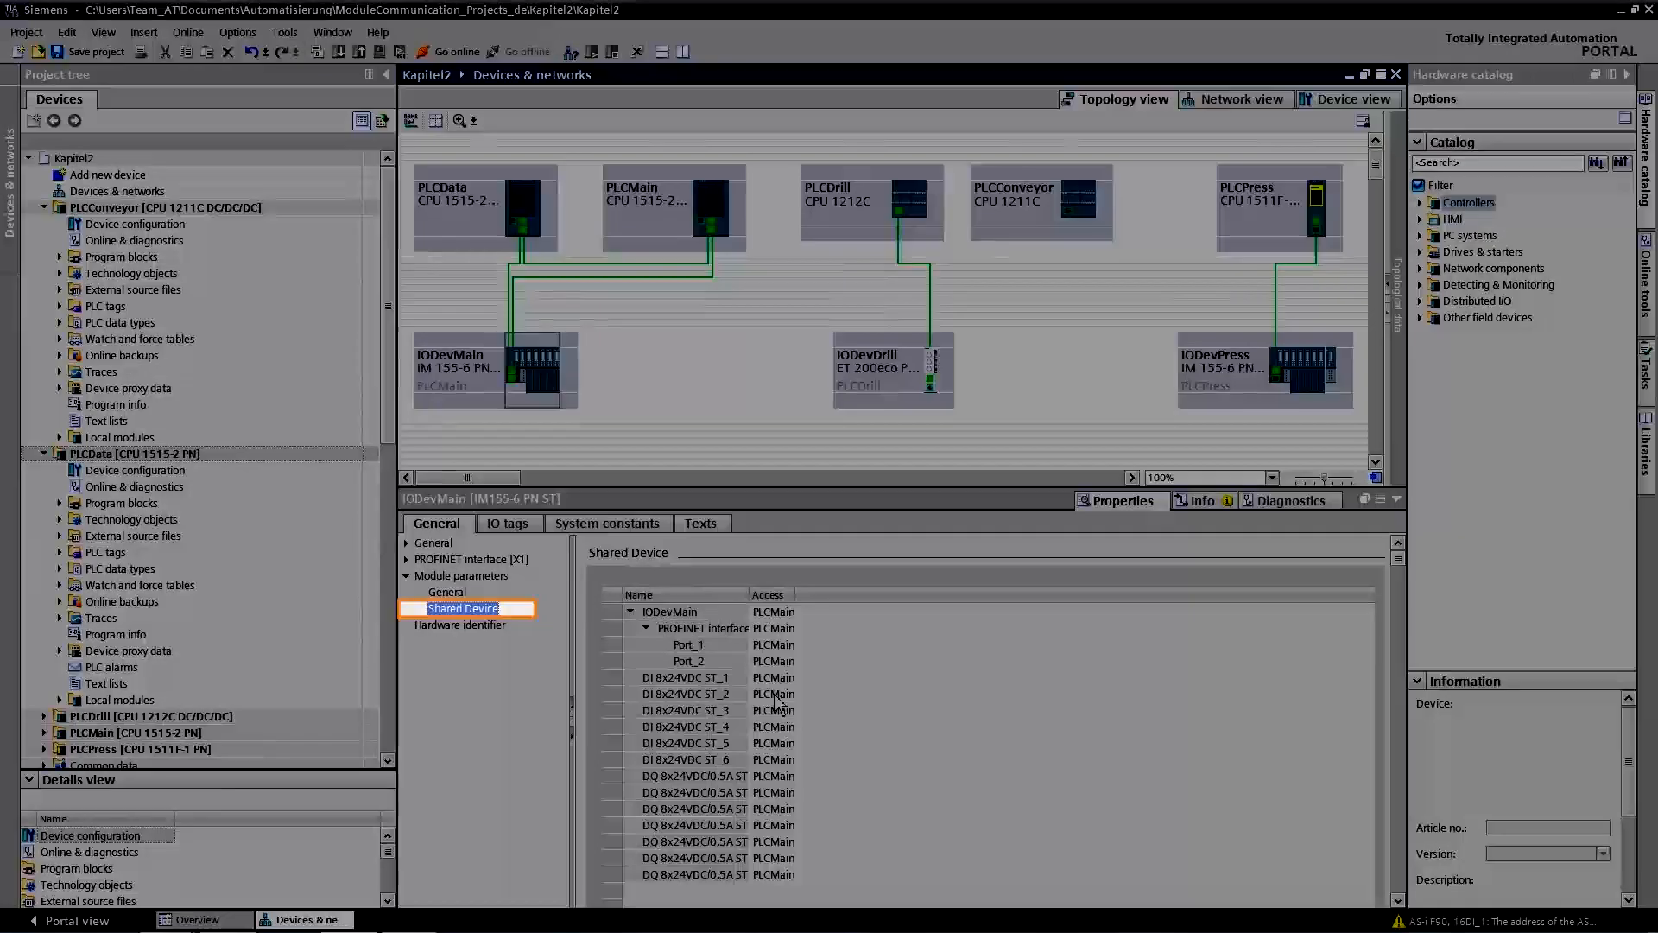
{"action": "left_click", "coordinate": [773, 692]}
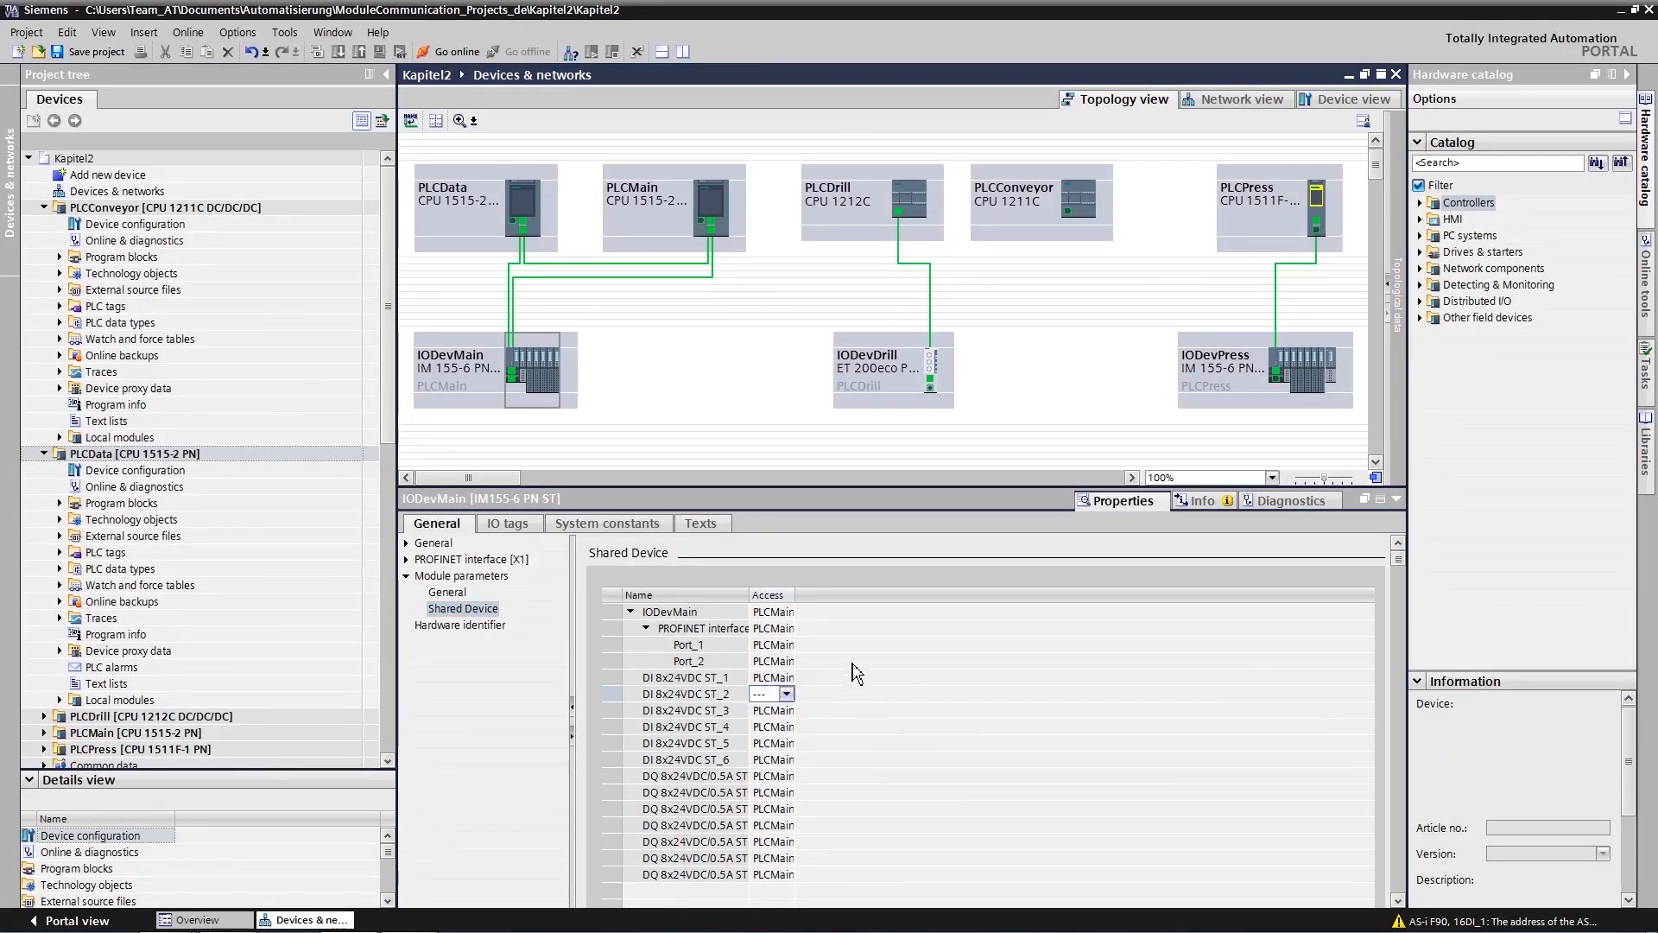
{"action": "left_click", "coordinate": [904, 201]}
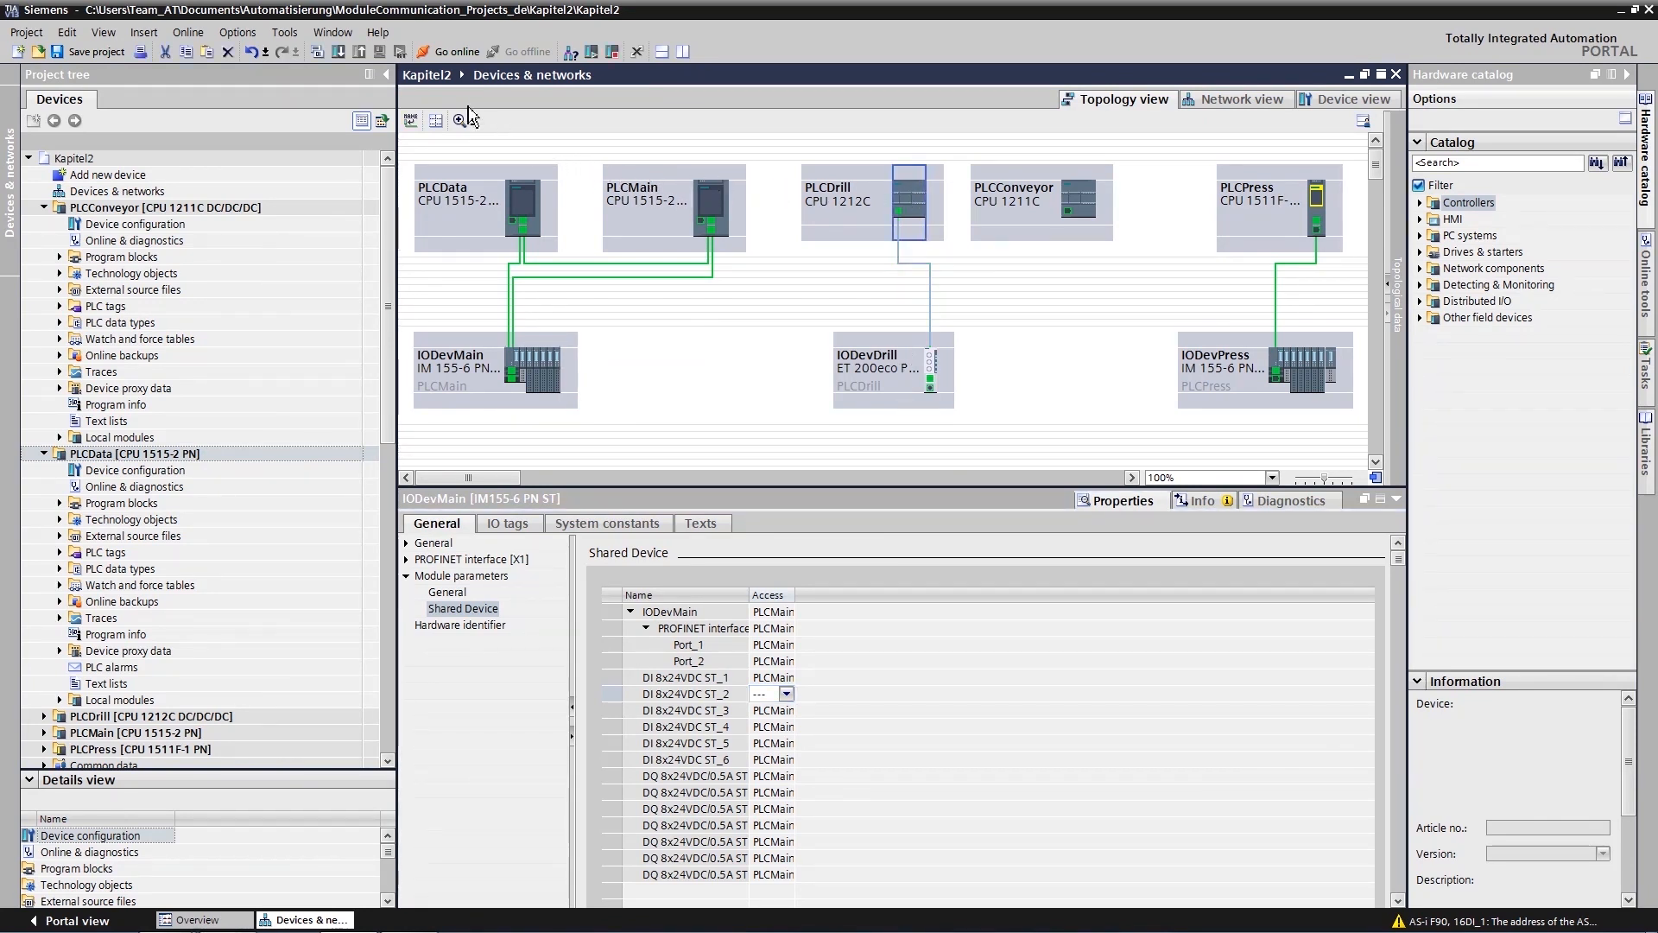
Step: Go online with PLCDrill and view its diagnostics buffer in Online & diagnostics
{"action": "left_click", "coordinate": [867, 201]}
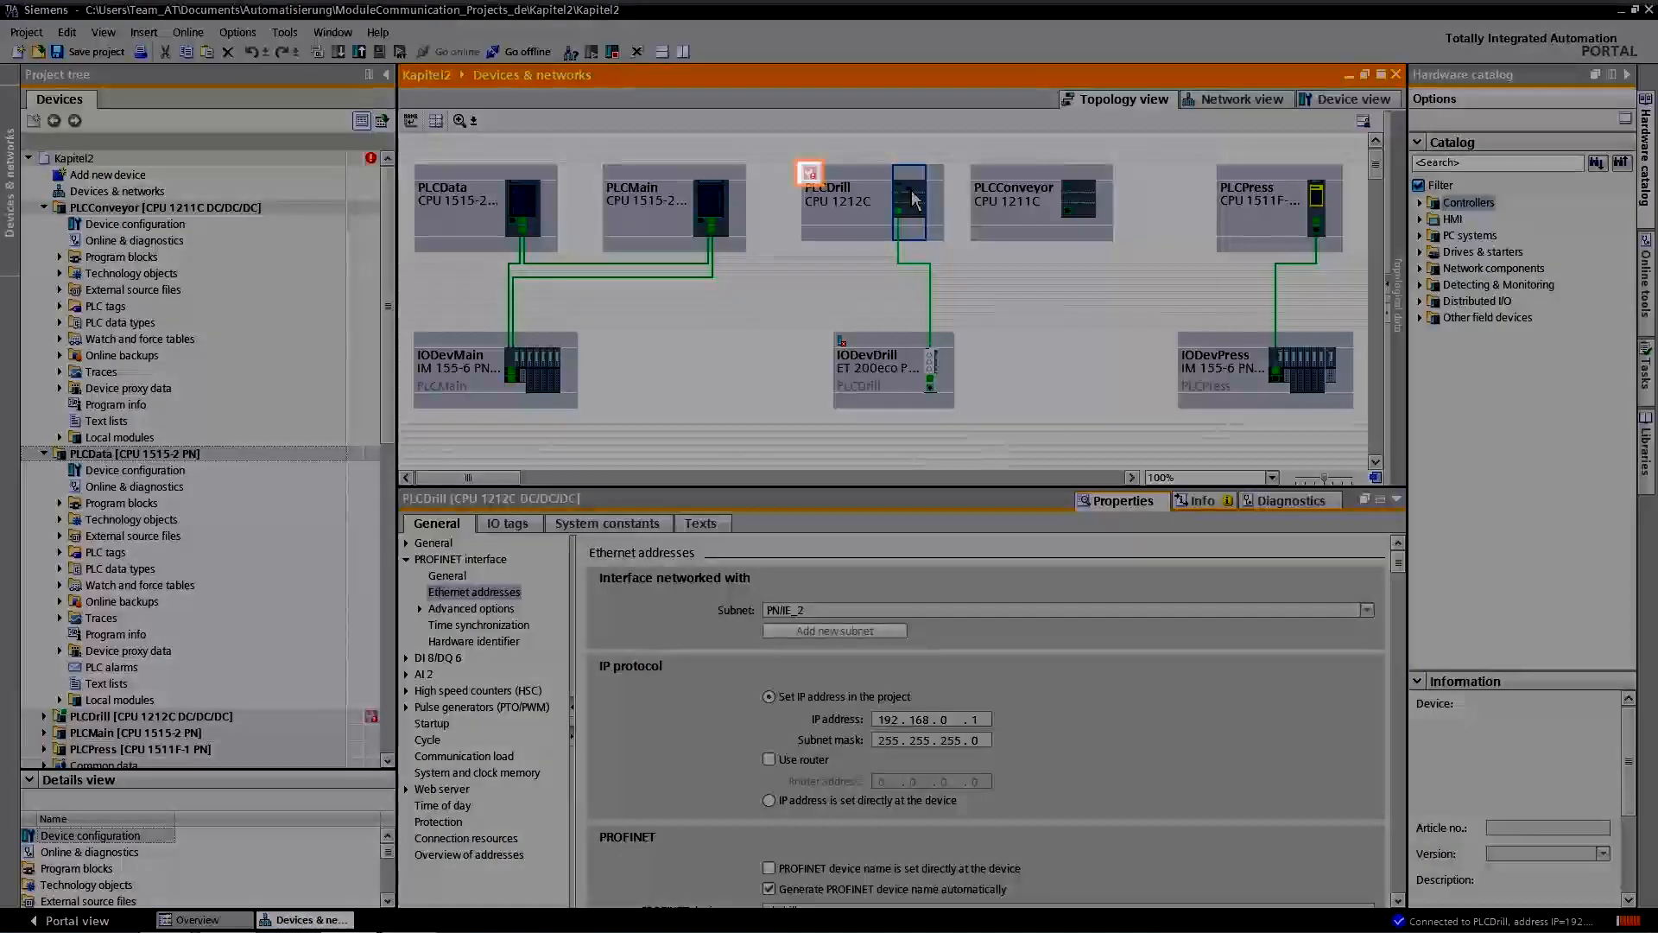
{"action": "right_click", "coordinate": [872, 201]}
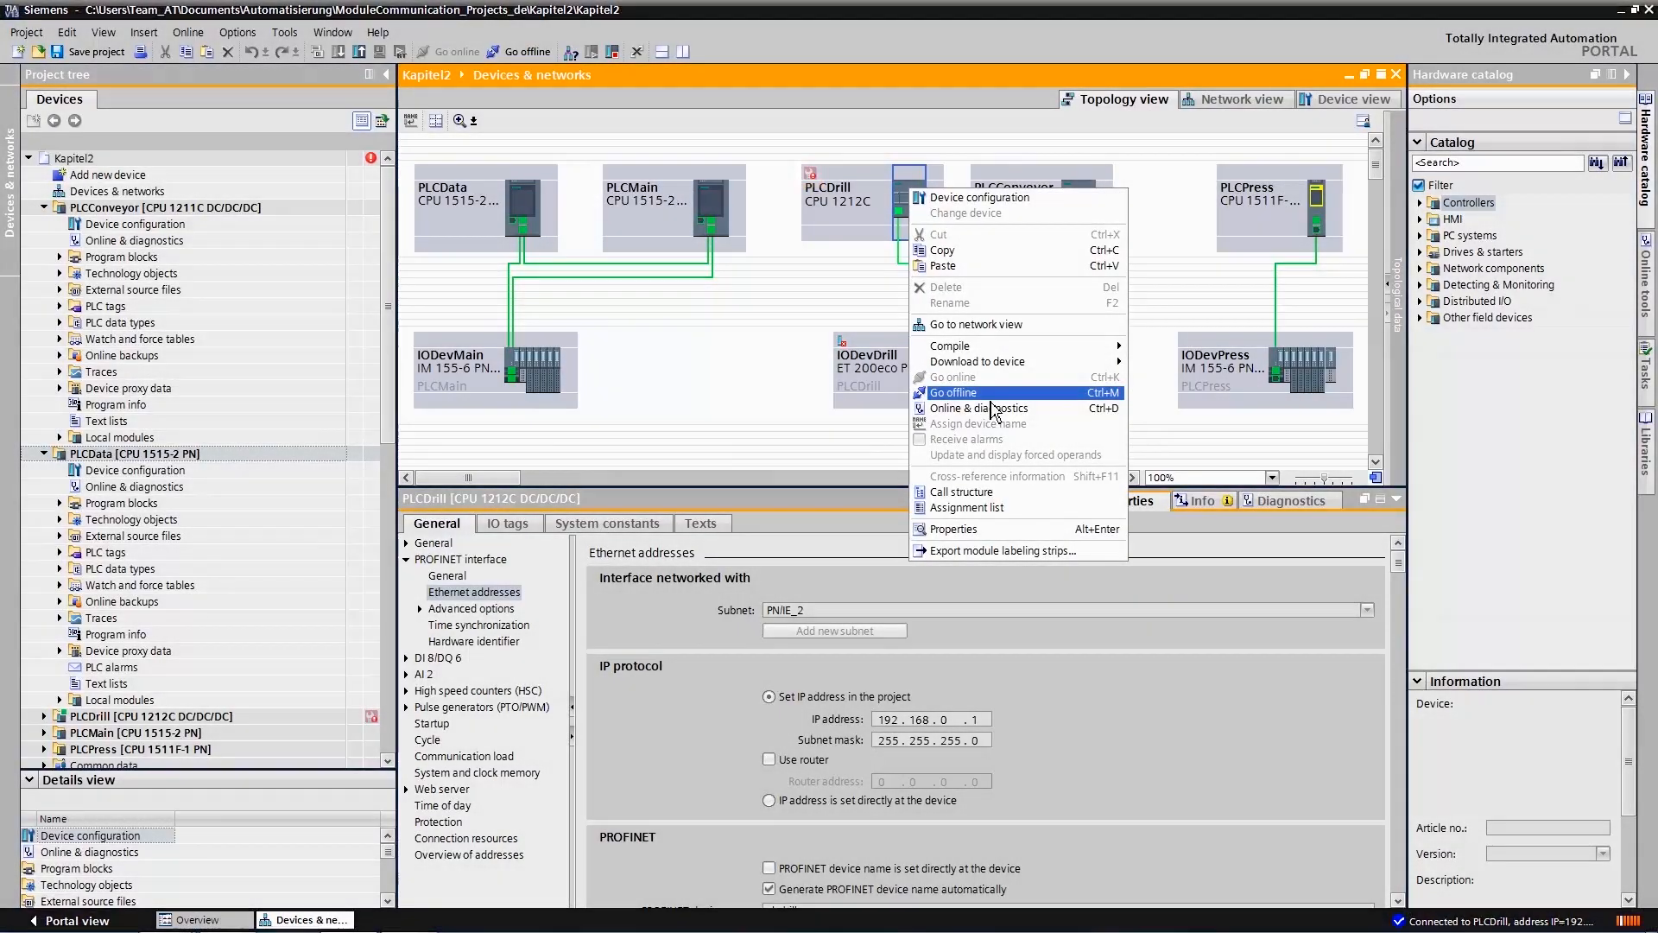
{"action": "left_click", "coordinate": [981, 407]}
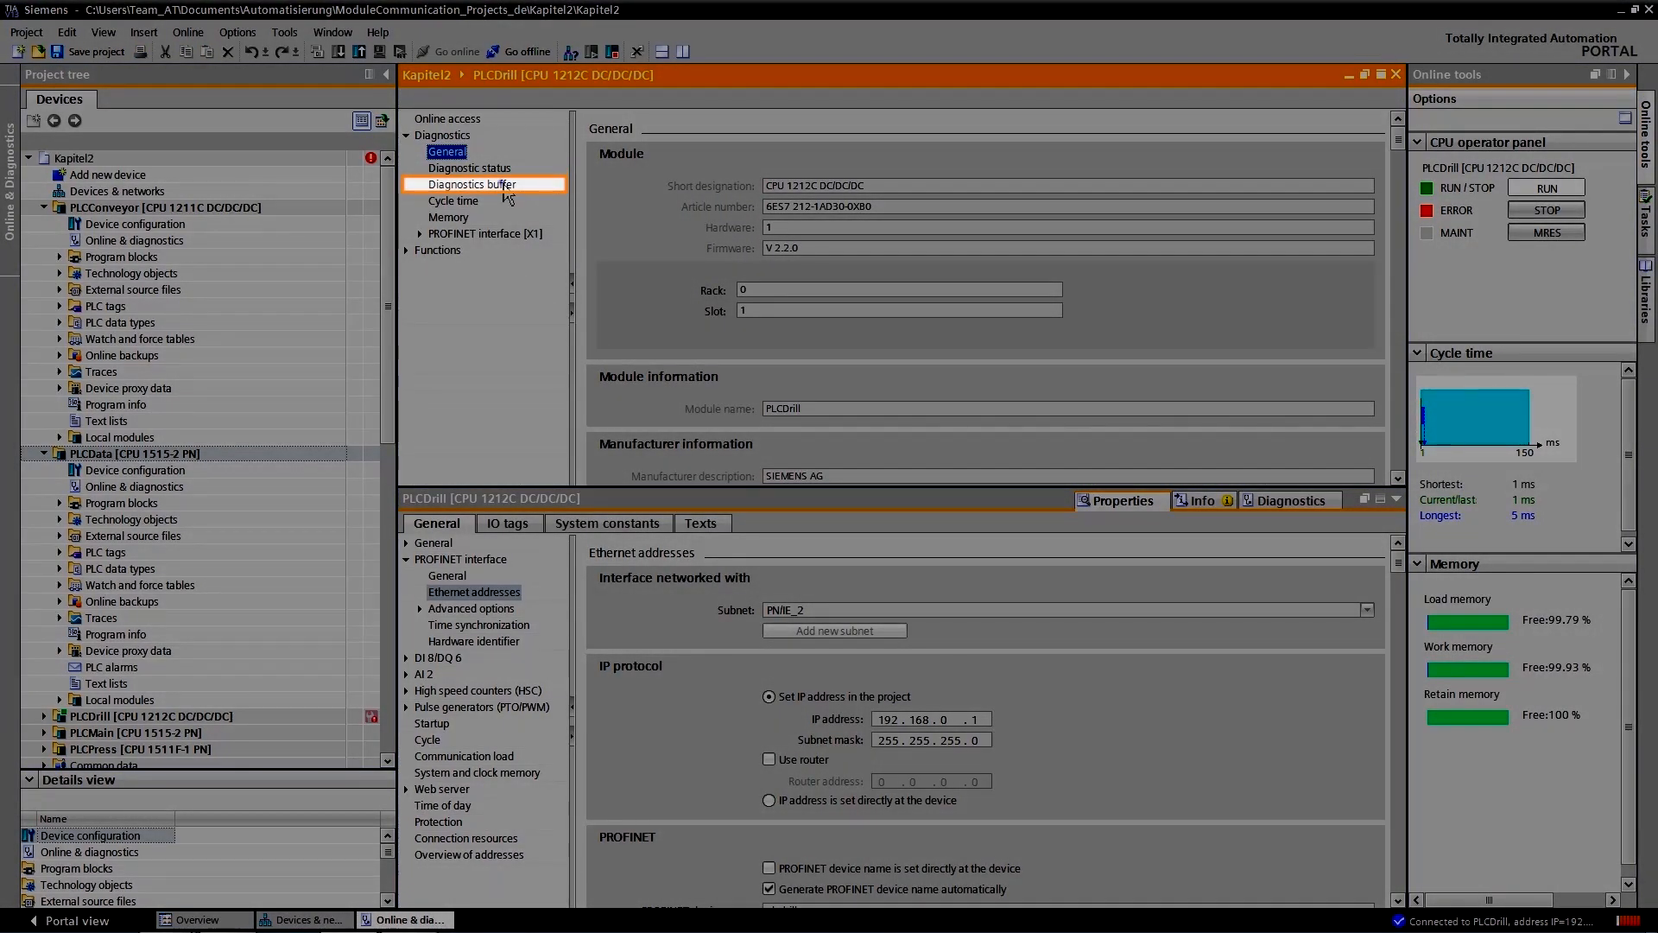
{"action": "left_click", "coordinate": [472, 183]}
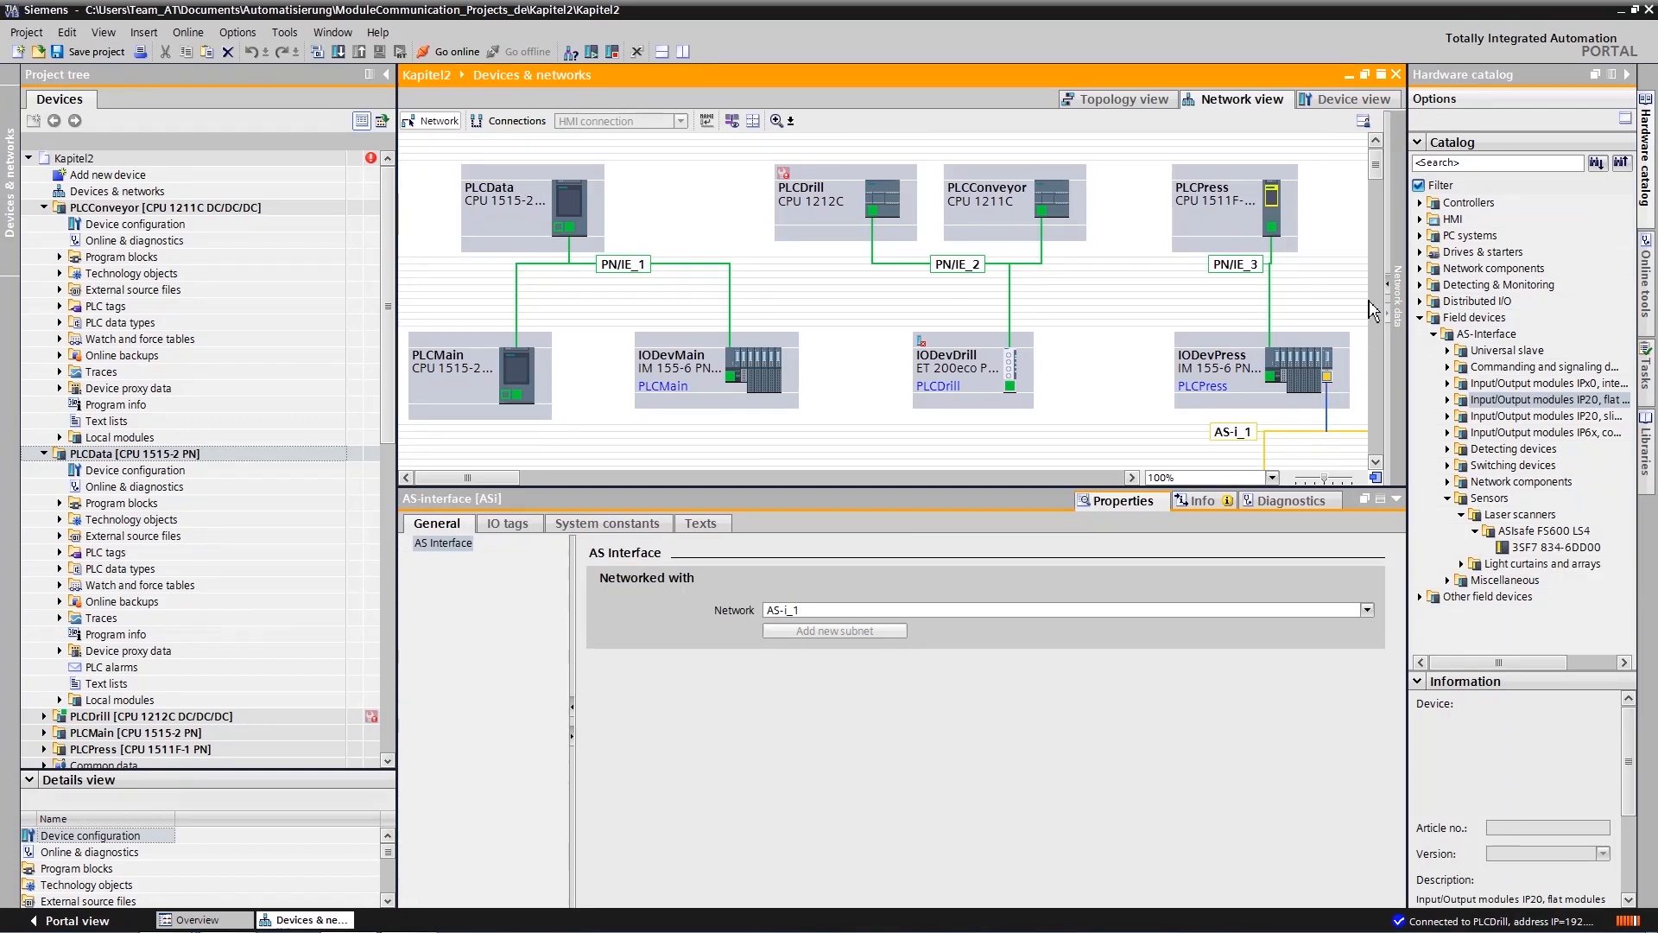
Step: Scroll the network view down to the AS-i F90 16DI slaves below IODevPress
{"action": "scroll", "scroll_direction": "down", "scroll_amount": 3}
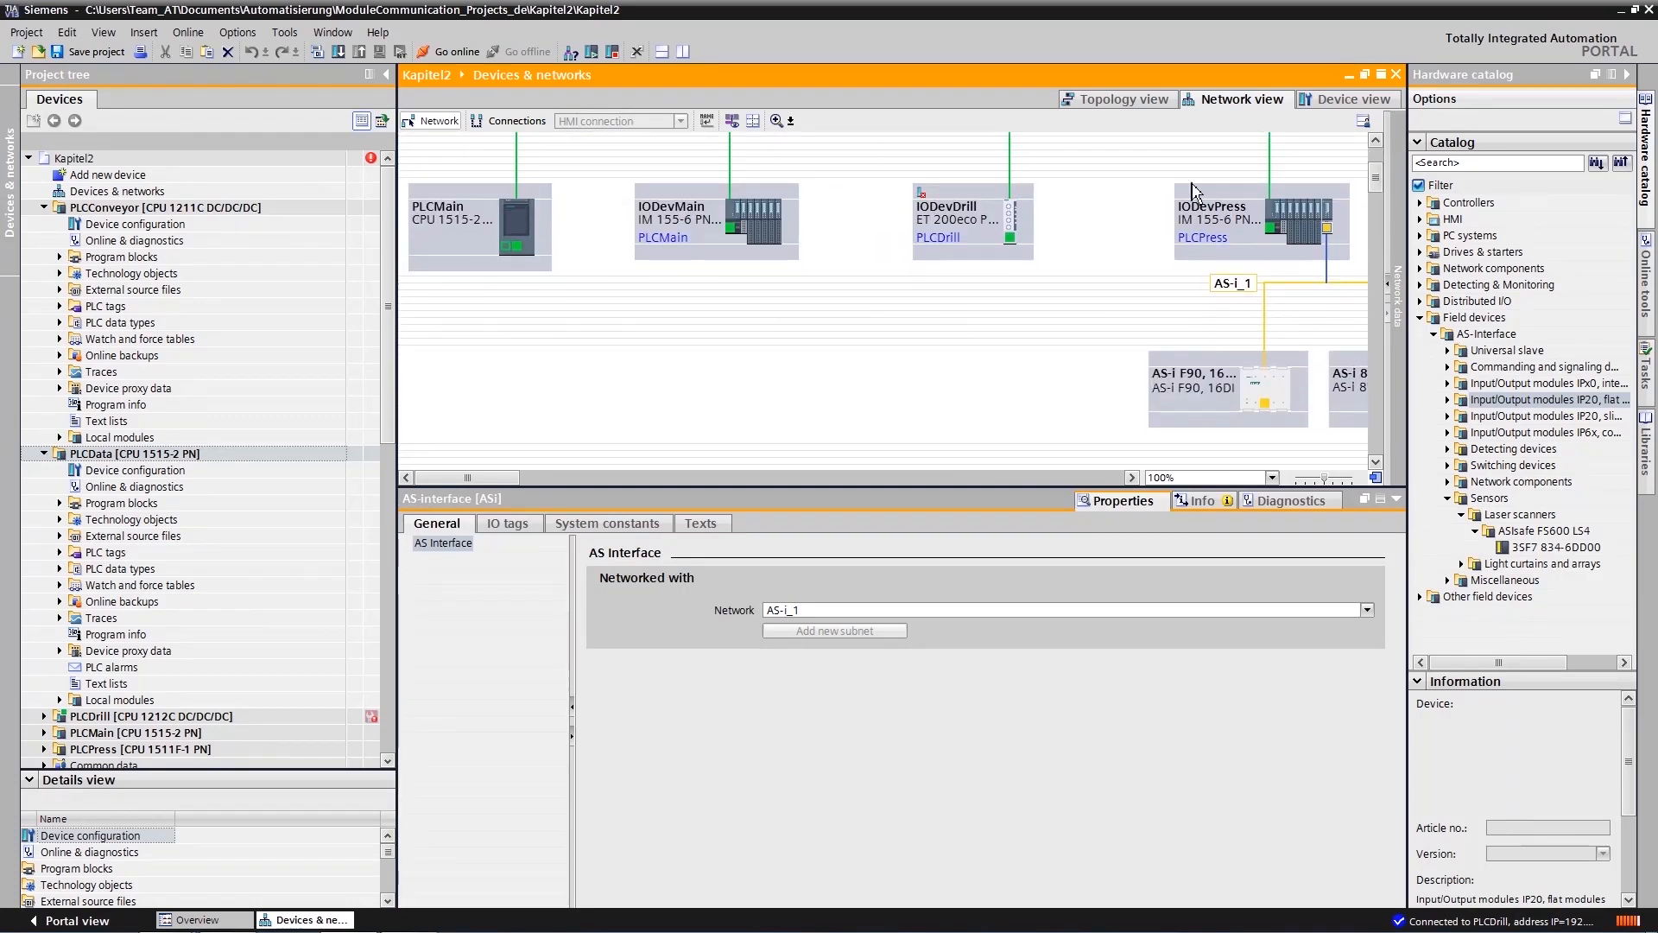
{"action": "mouse_move", "coordinate": [502, 430]}
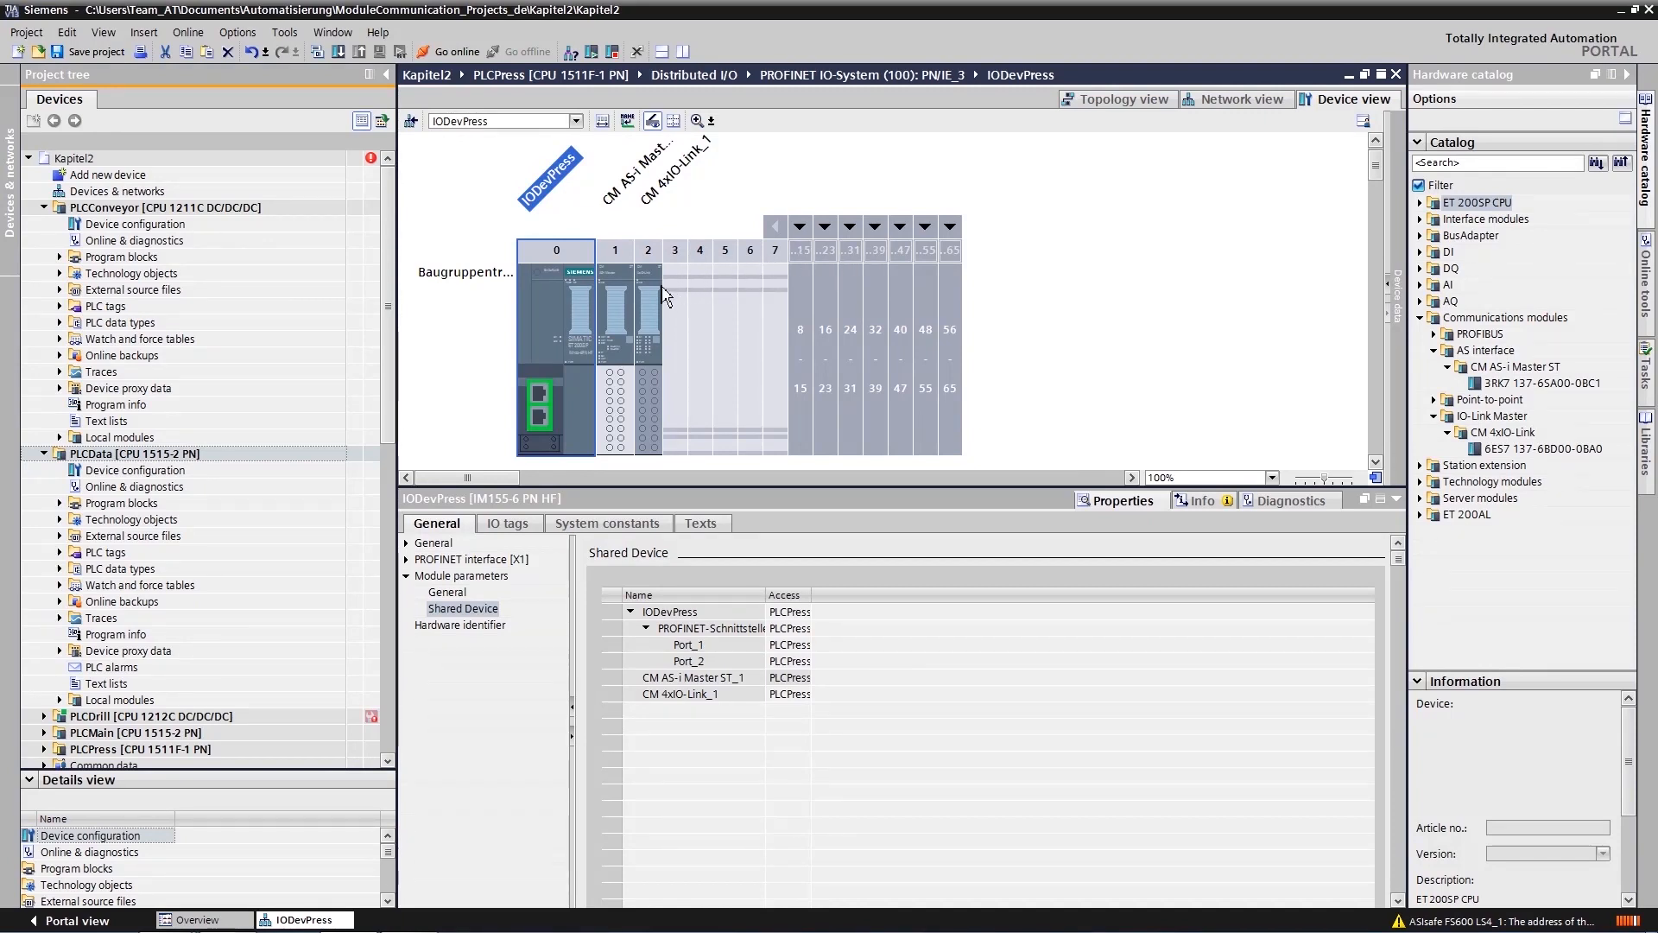
Step: Start the device tool for the CM 4xIO-Link module from its context menu
{"action": "right_click", "coordinate": [647, 317]}
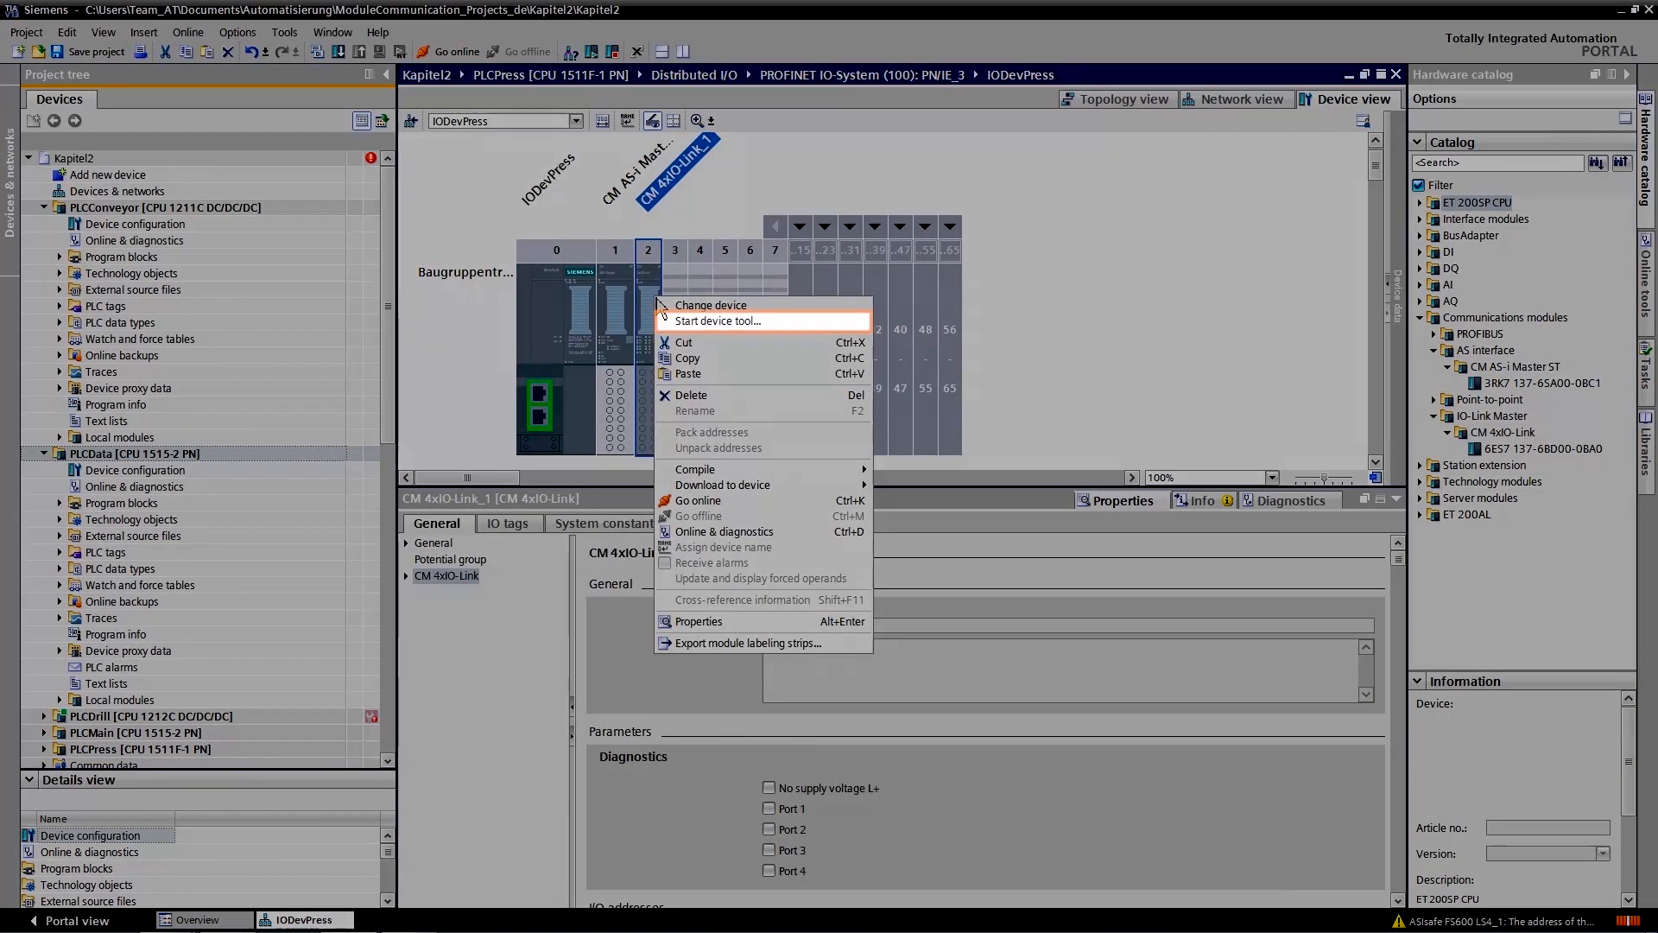
{"action": "left_click", "coordinate": [717, 320]}
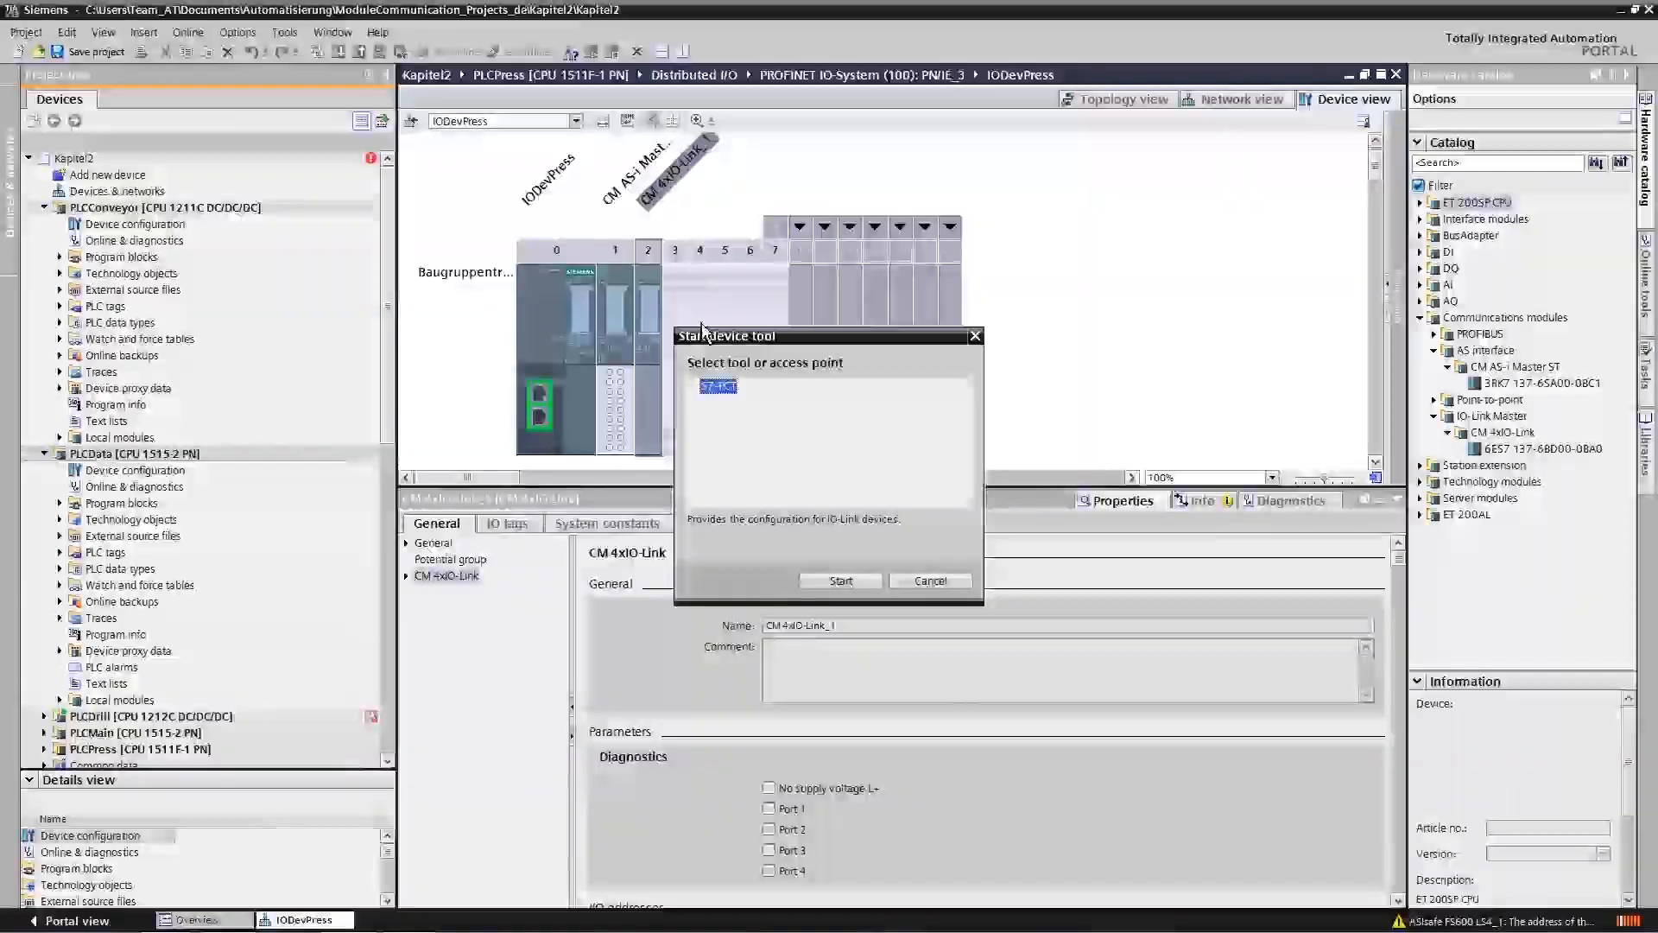